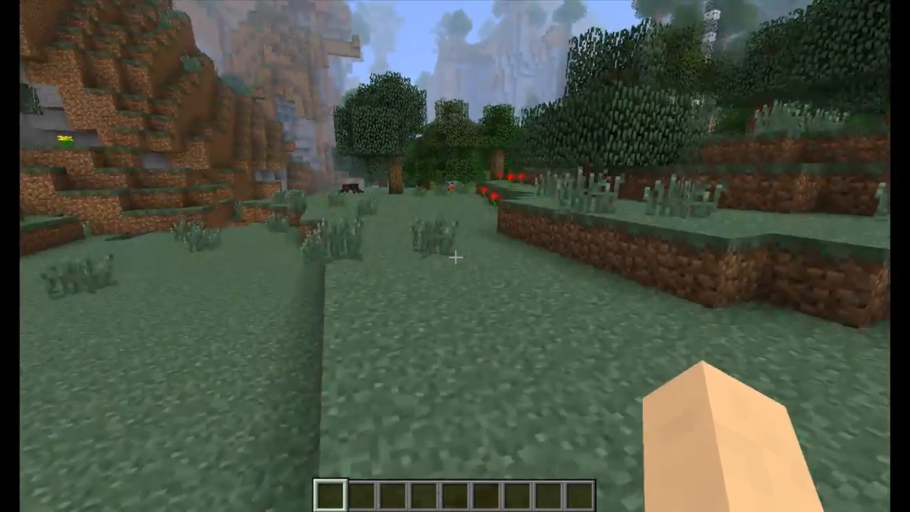
# - Take a gold block from the creative item selection into the hotbar
pyautogui.press('e')
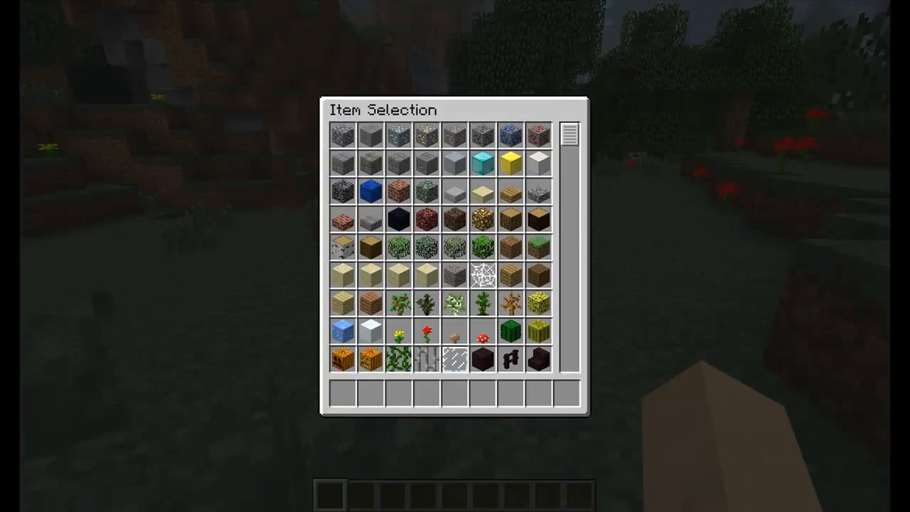
pyautogui.press('Escape')
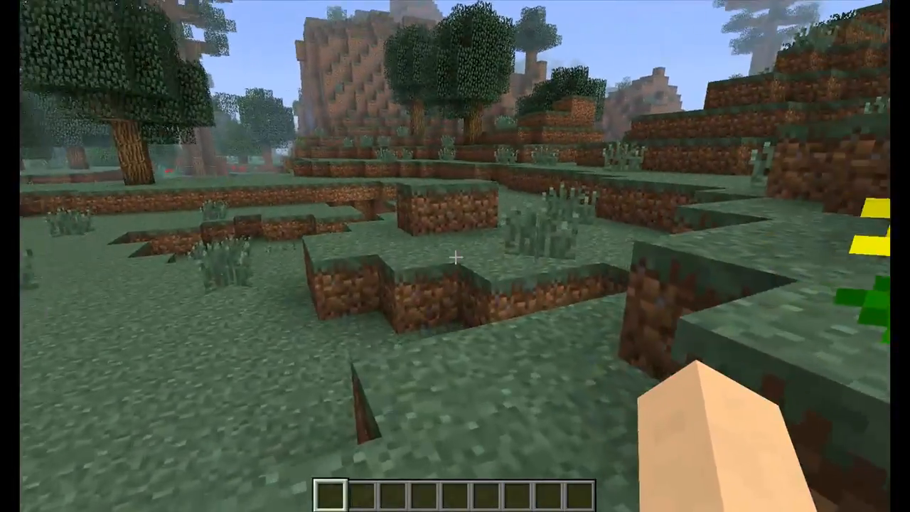
pyautogui.press('e')
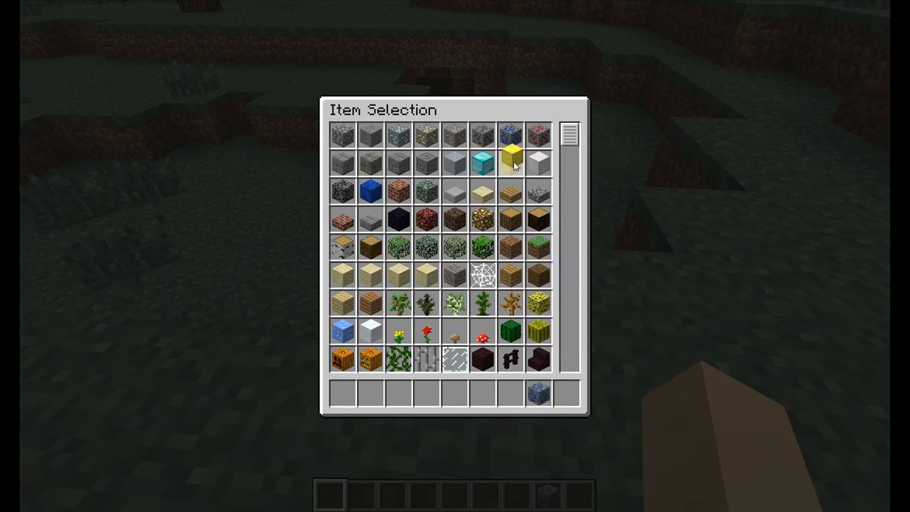
pyautogui.click(510, 154)
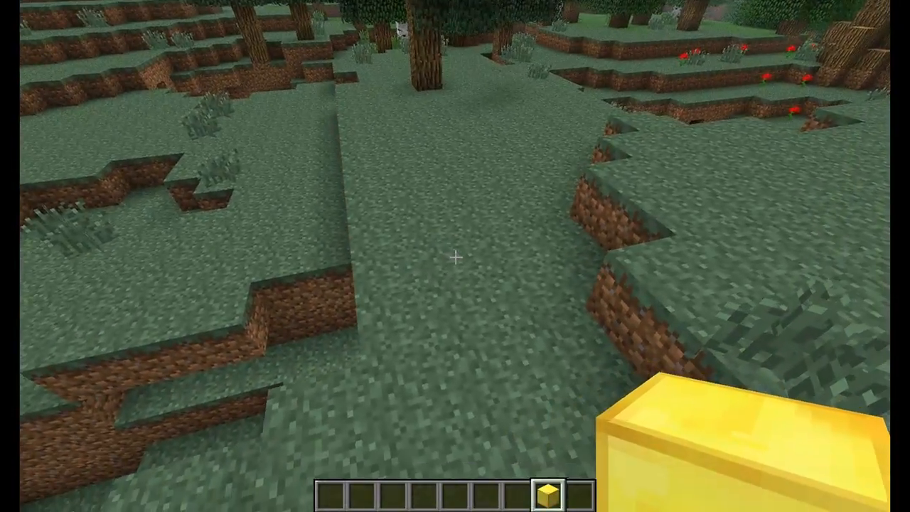
pyautogui.moveTo(455, 256)
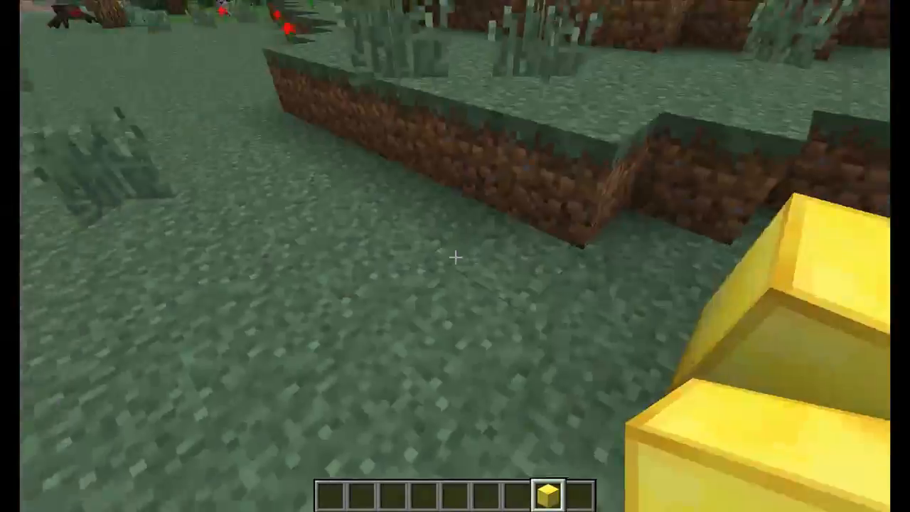
pyautogui.moveTo(455, 256)
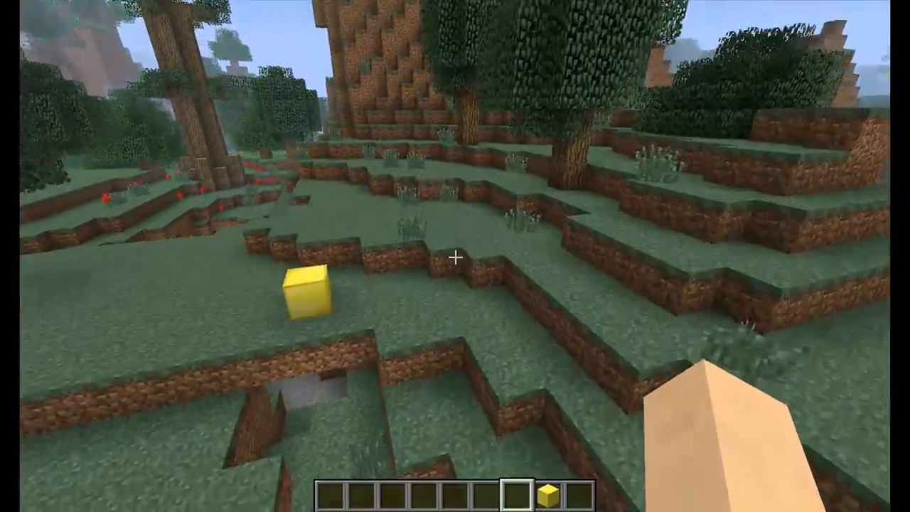
pyautogui.moveTo(455, 255)
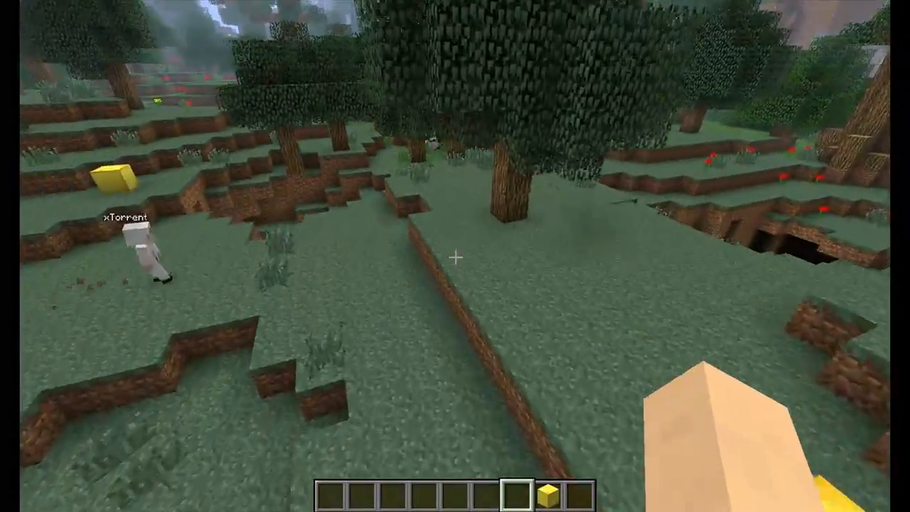
pyautogui.moveTo(455, 256)
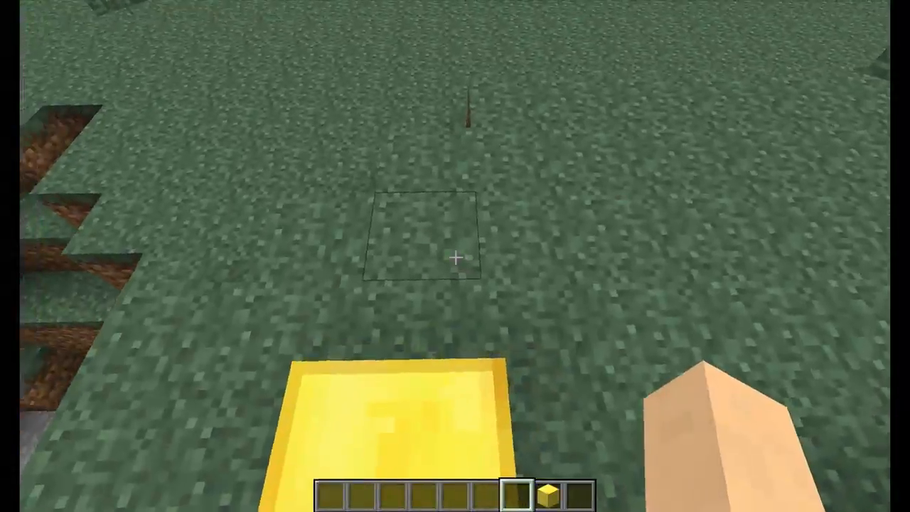
# - Run /home set to create a home at this grassy spot
pyautogui.write('/home se')
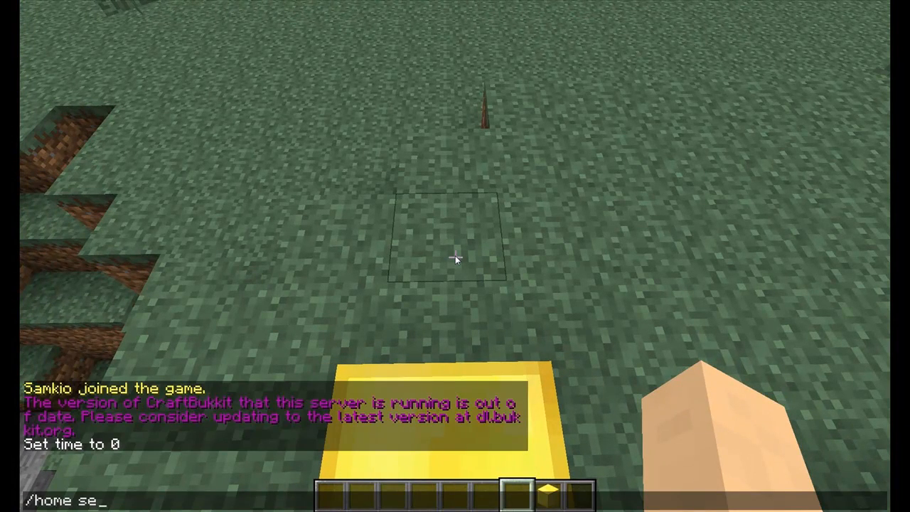
pyautogui.press('Return')
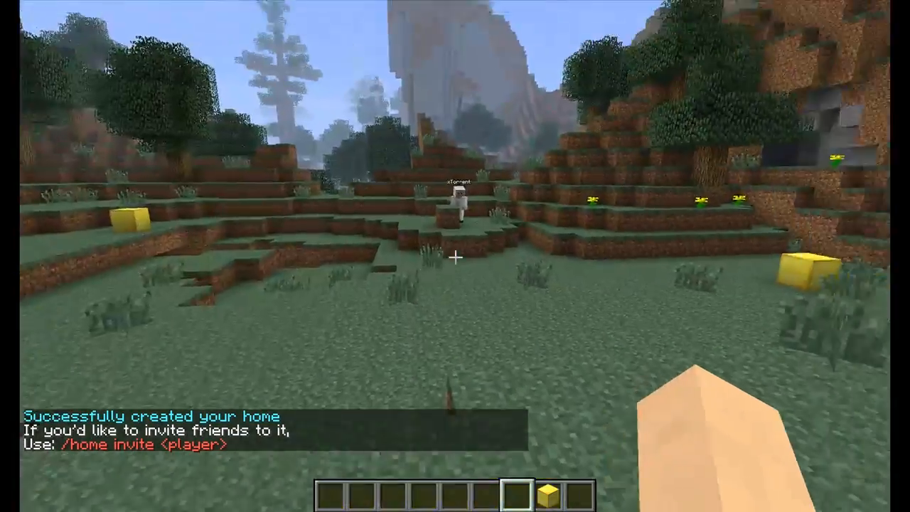
pyautogui.moveTo(455, 256)
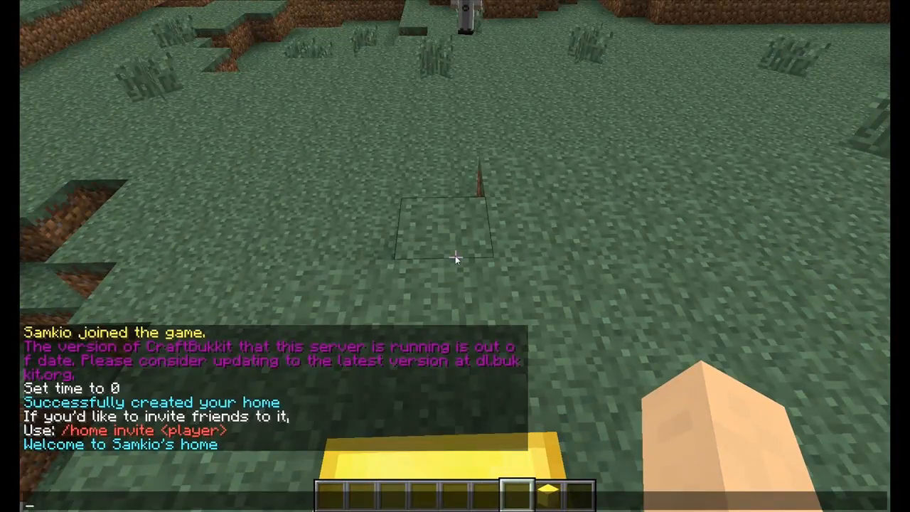
# - Scroll the creative item selection down and take a compass into the hotbar
pyautogui.press('e')
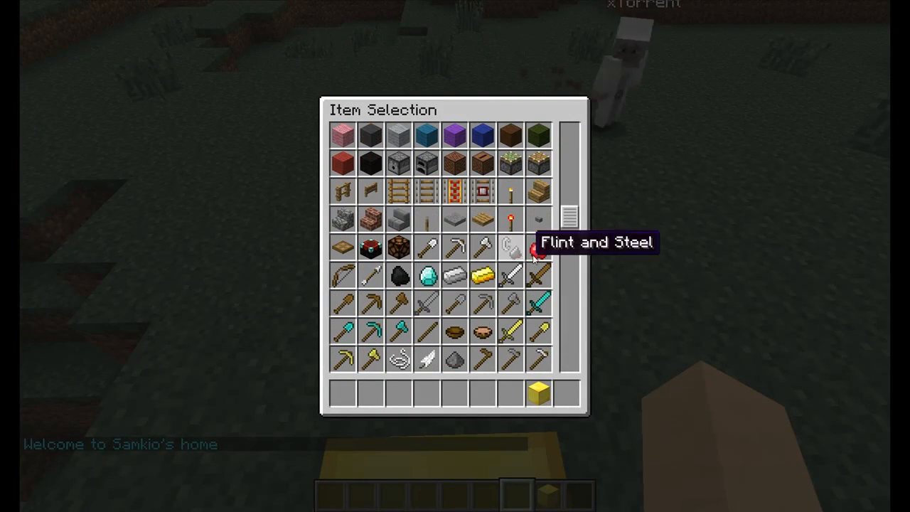
pyautogui.scroll(-3)
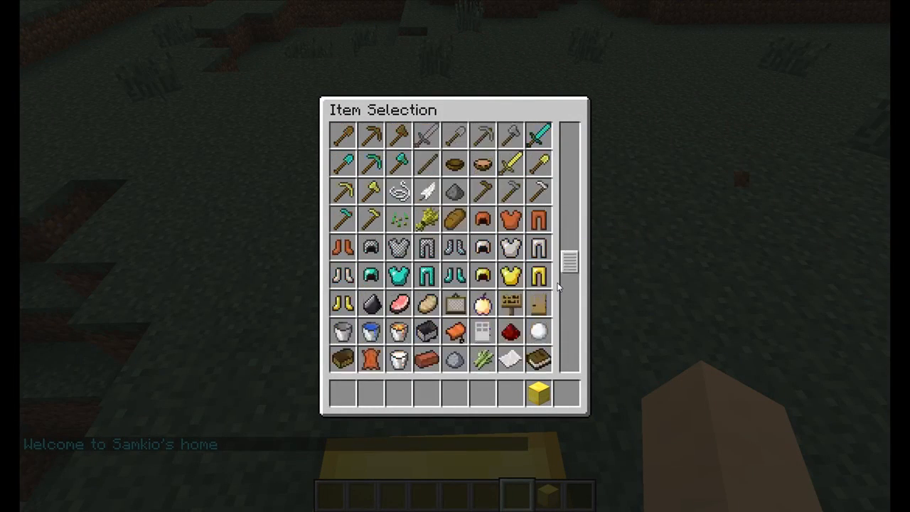
pyautogui.scroll(-3)
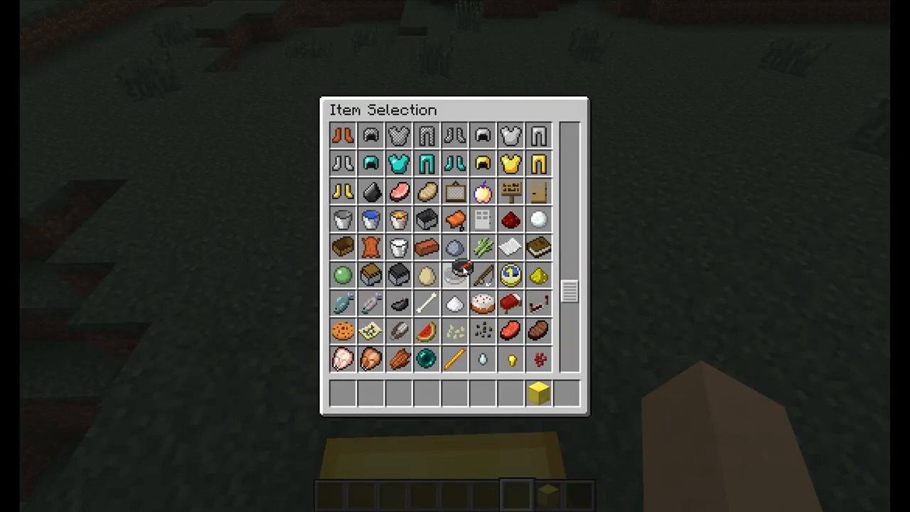
pyautogui.press('Escape')
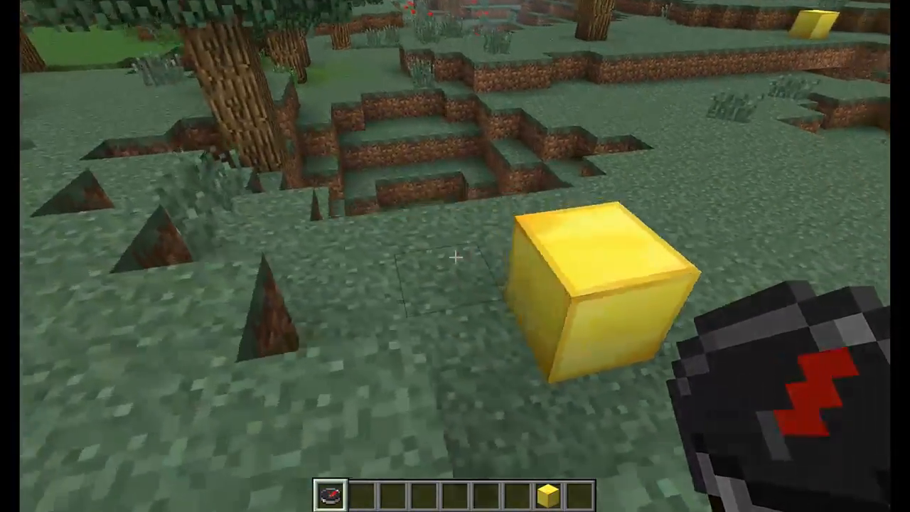
pyautogui.moveTo(455, 256)
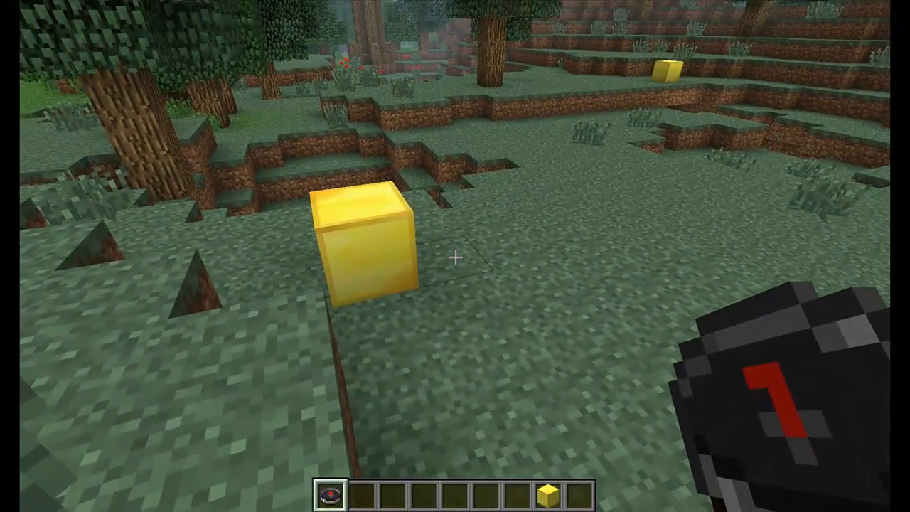
# - Run /home help to list the commands, then /home delete to remove the home
pyautogui.write('/ho')
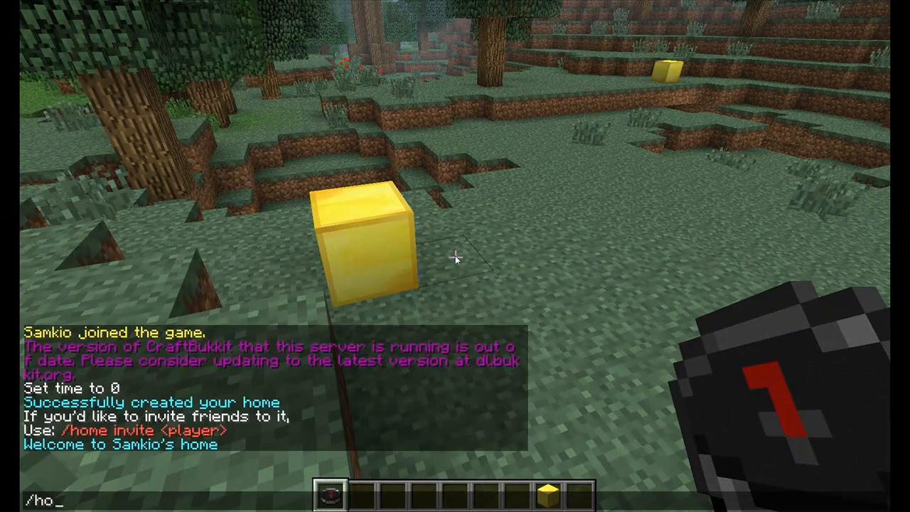
pyautogui.press('Return')
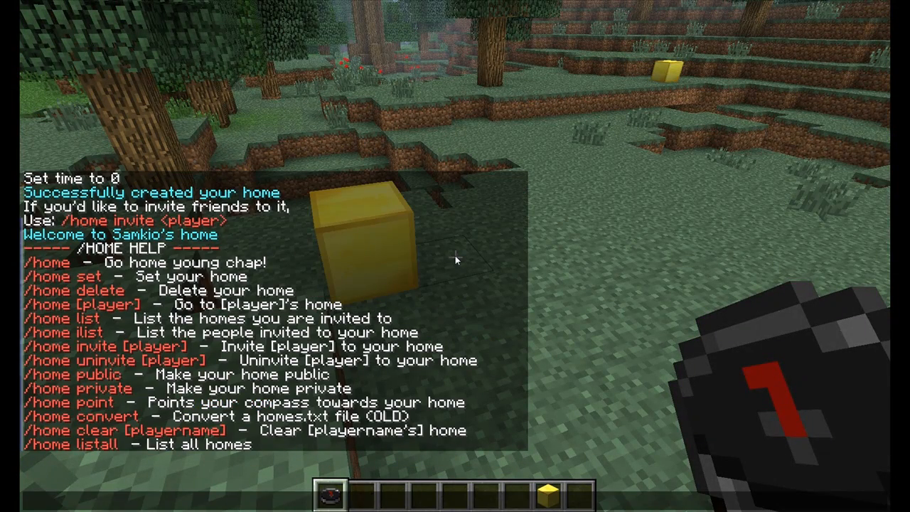
pyautogui.write('/home dele')
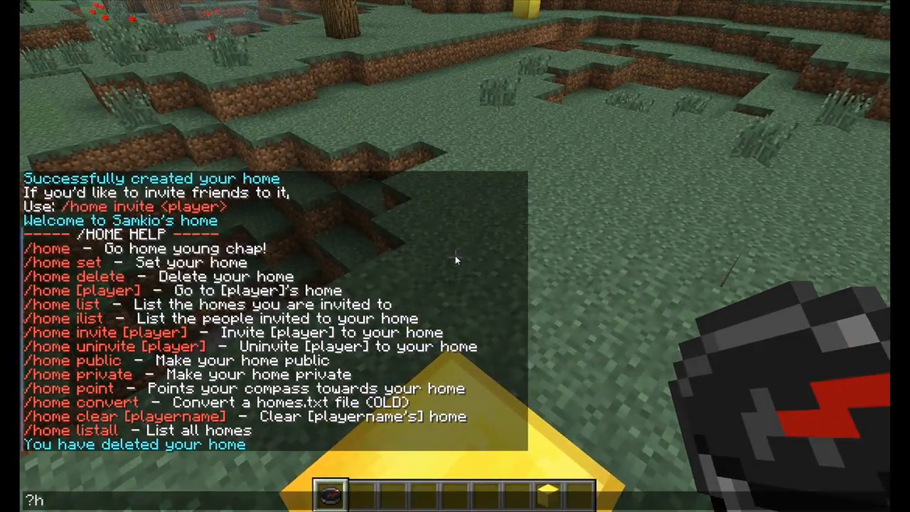
pyautogui.write('/hom')
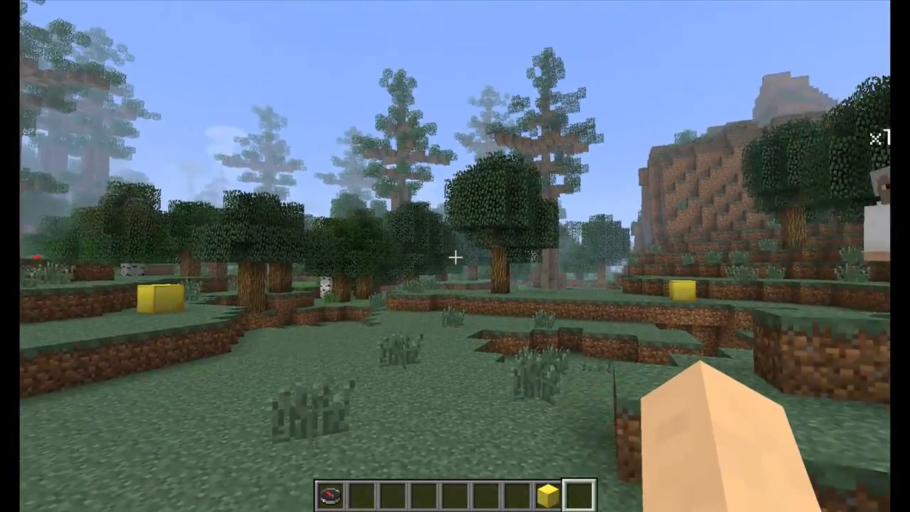
pyautogui.moveTo(455, 256)
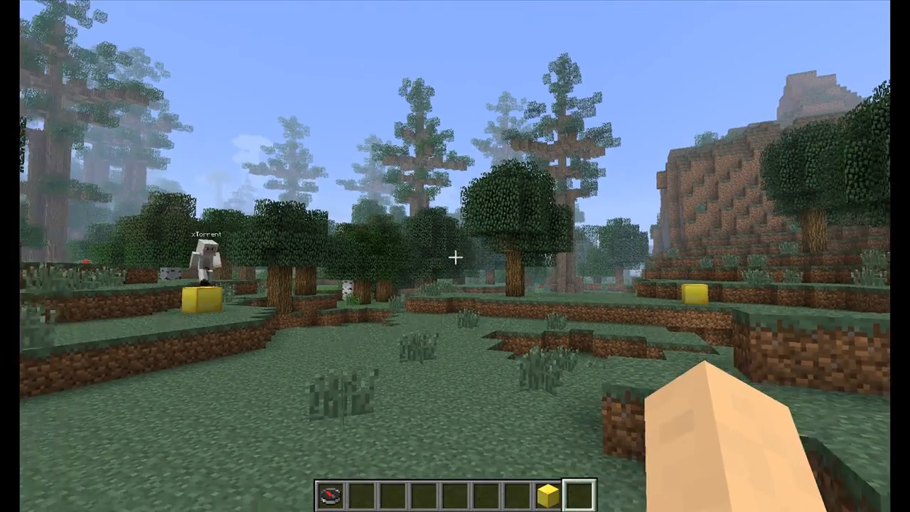
pyautogui.moveTo(455, 256)
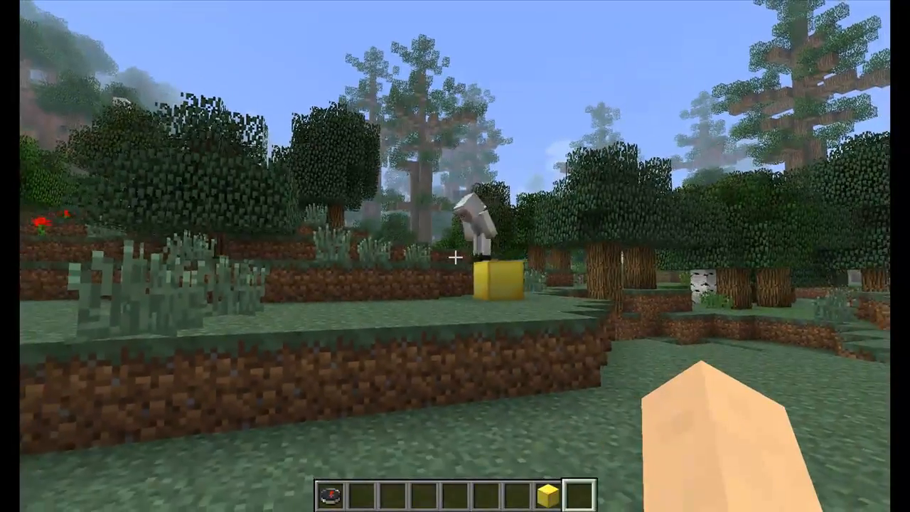
pyautogui.moveTo(455, 256)
pyautogui.write('/home')
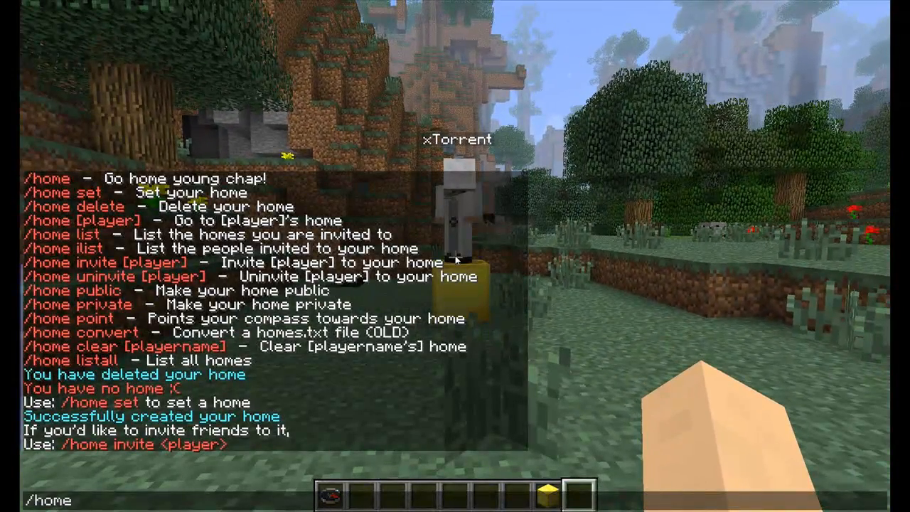
# - Run /home xTorrent to travel to the other player's home
pyautogui.write('xTorrent')
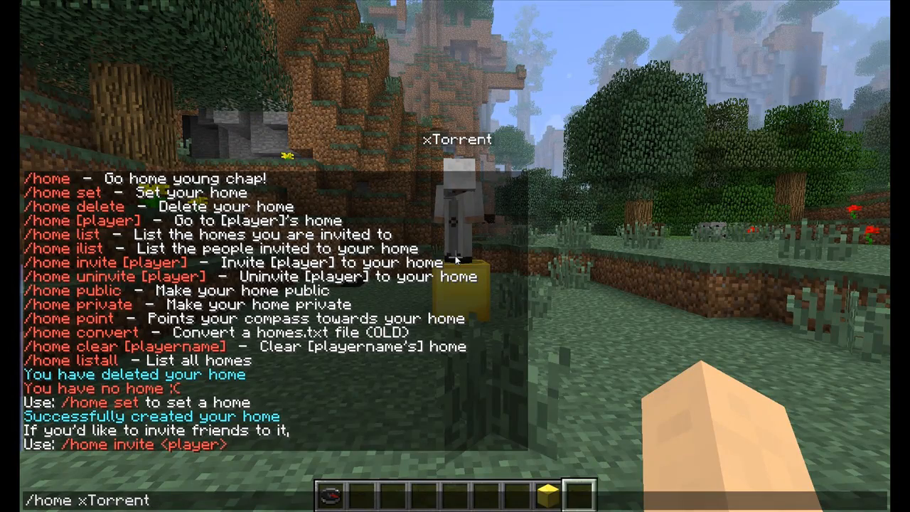
pyautogui.press('Return')
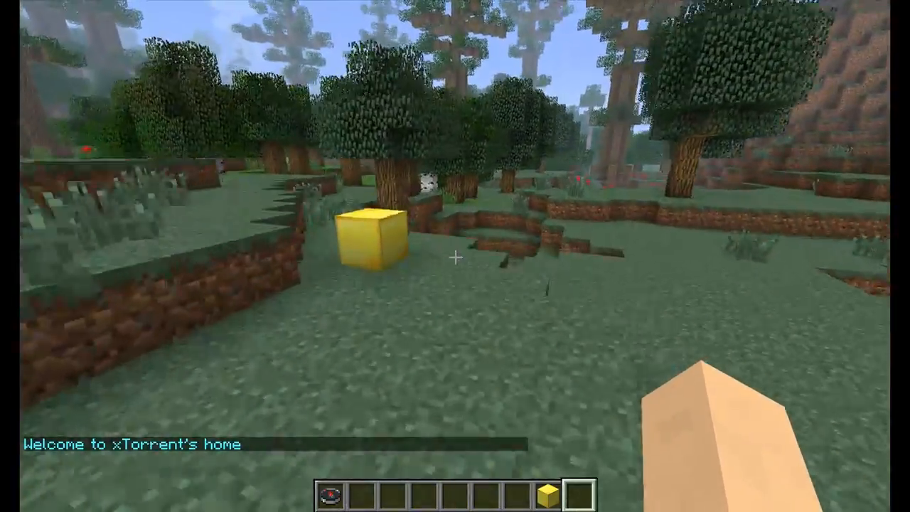
pyautogui.moveTo(455, 256)
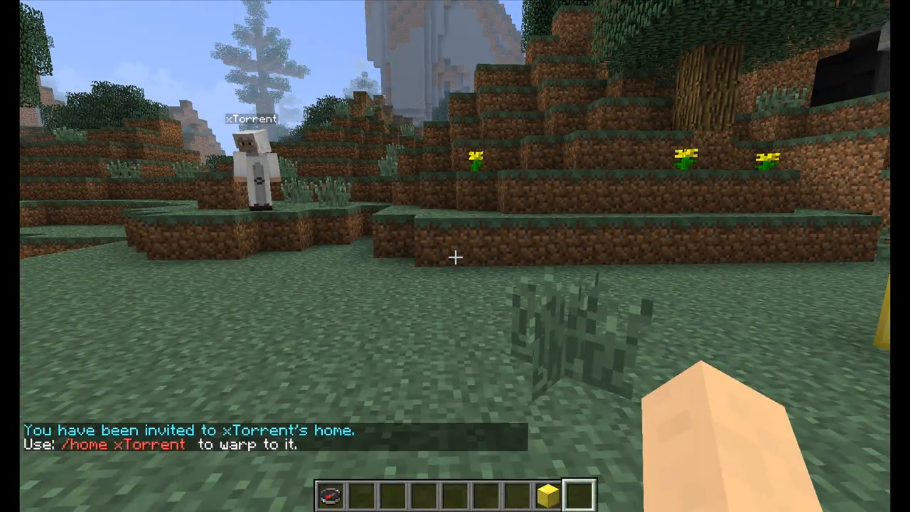
# - Run /home invites to list homes you are invited to, showing xTorrent
pyautogui.press('t')
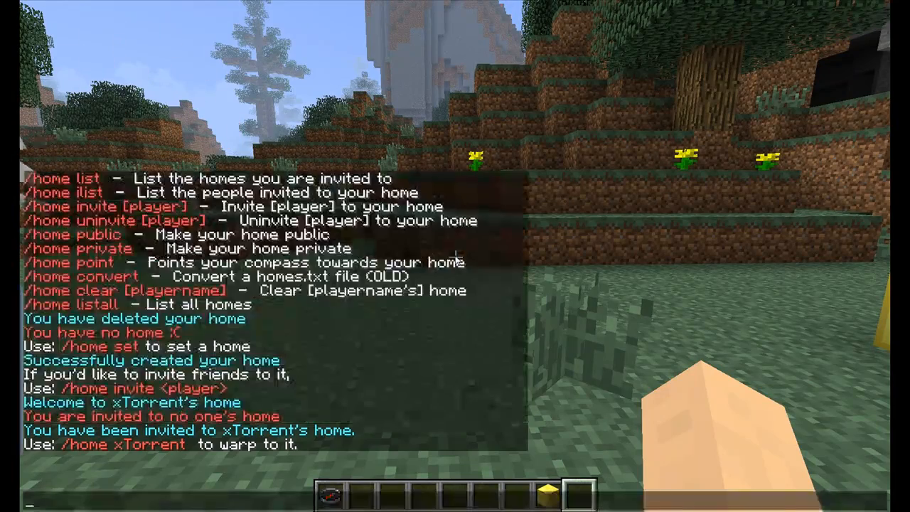
pyautogui.write('/h')
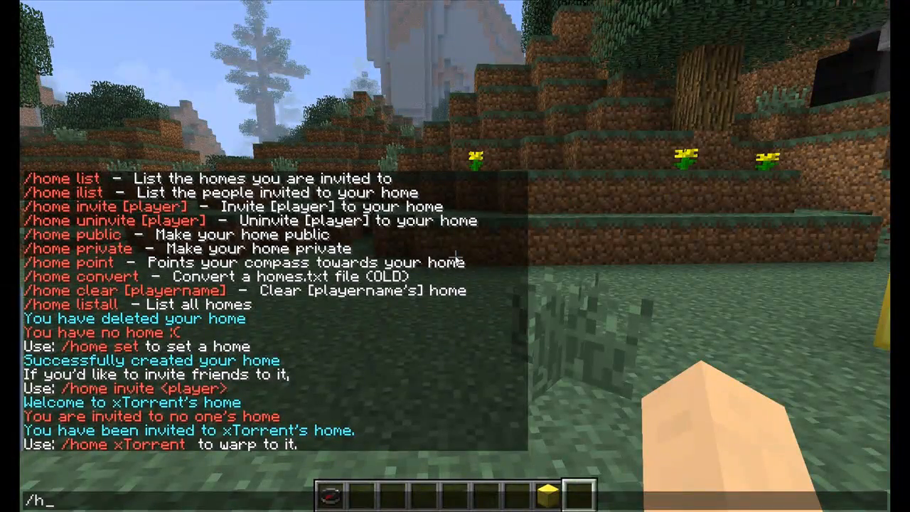
pyautogui.write('ome')
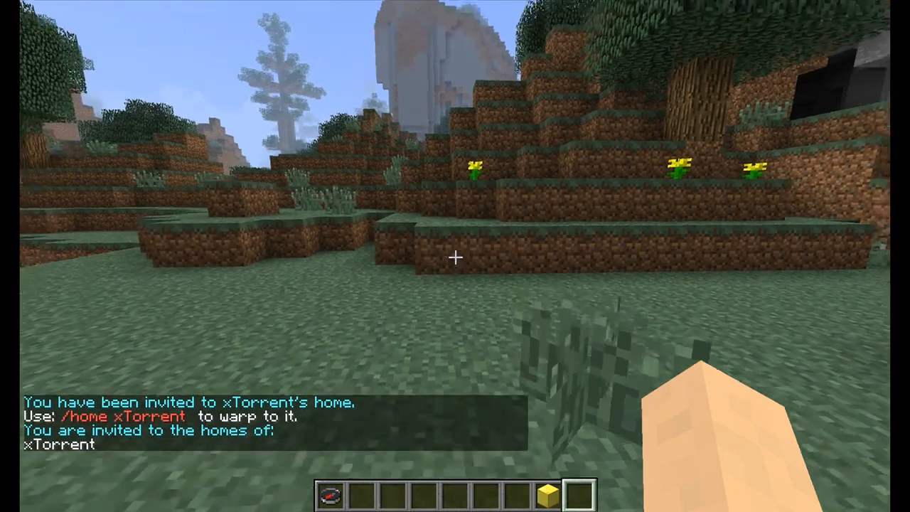
pyautogui.moveTo(455, 256)
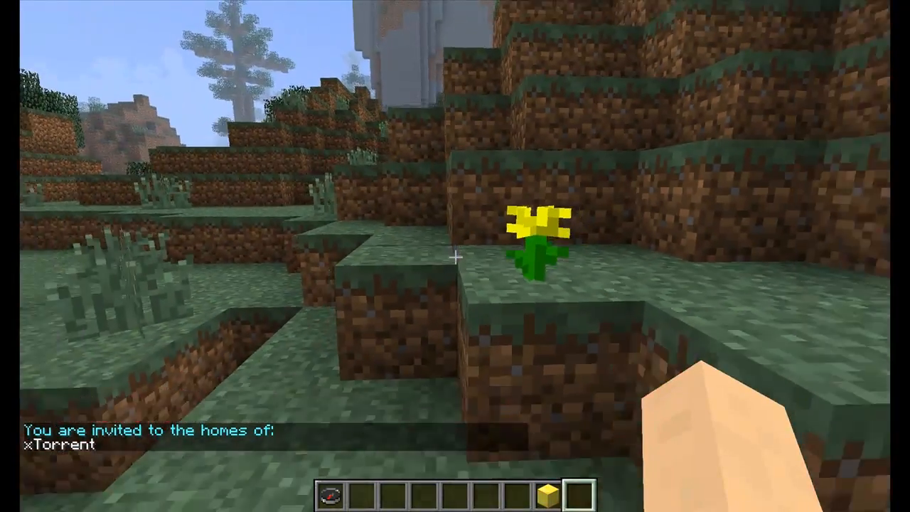
pyautogui.moveTo(455, 256)
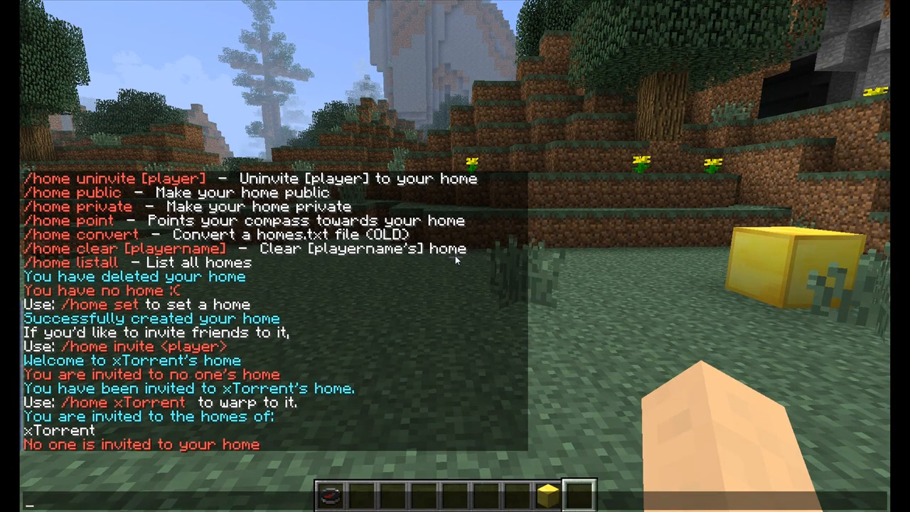
# - Run /home invite xTorrent, list who is invited to your home, and start /home xTorrent
pyautogui.write('/home')
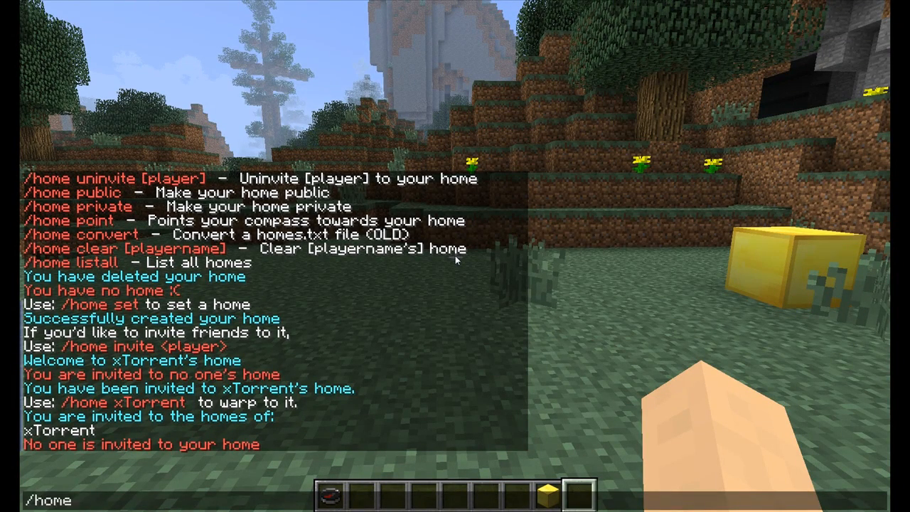
pyautogui.write('invite x')
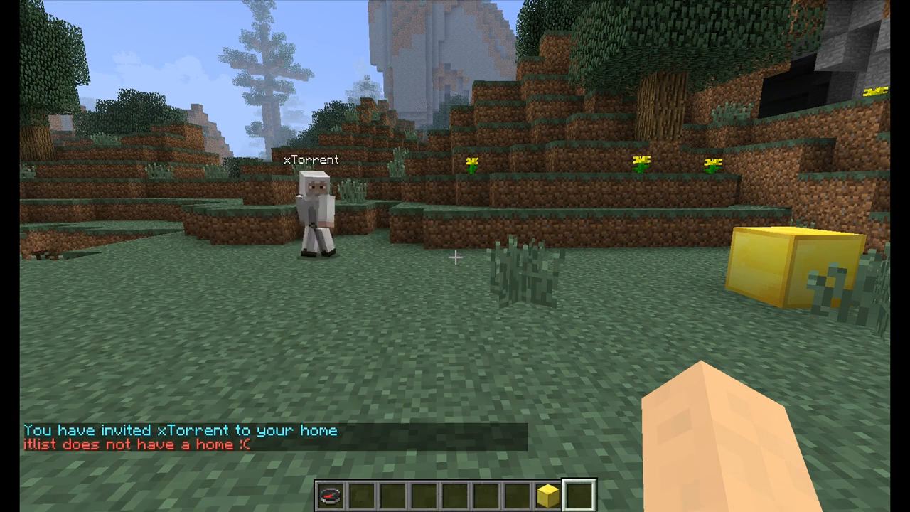
pyautogui.press('t')
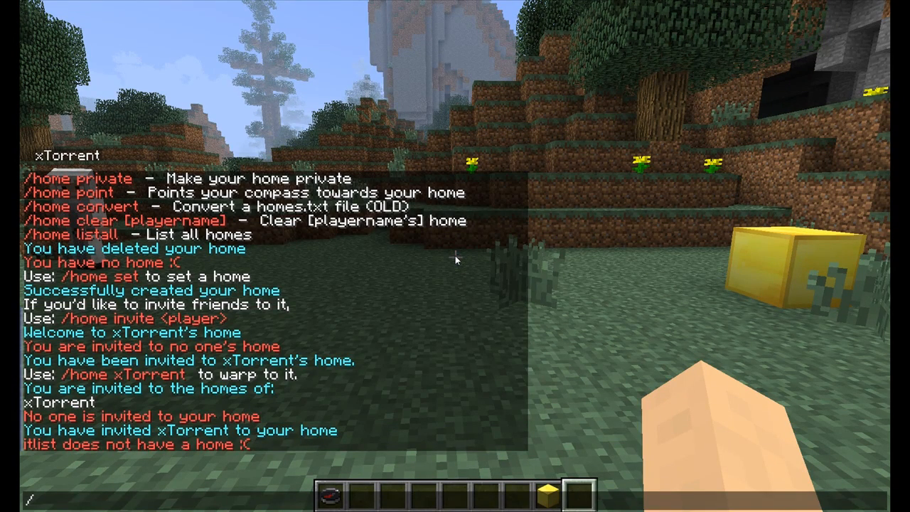
pyautogui.write('home i')
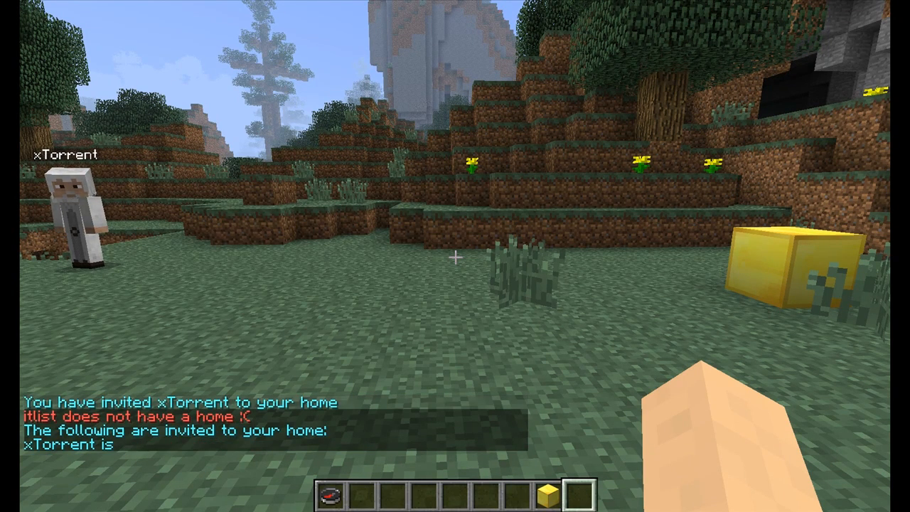
pyautogui.write('/ho')
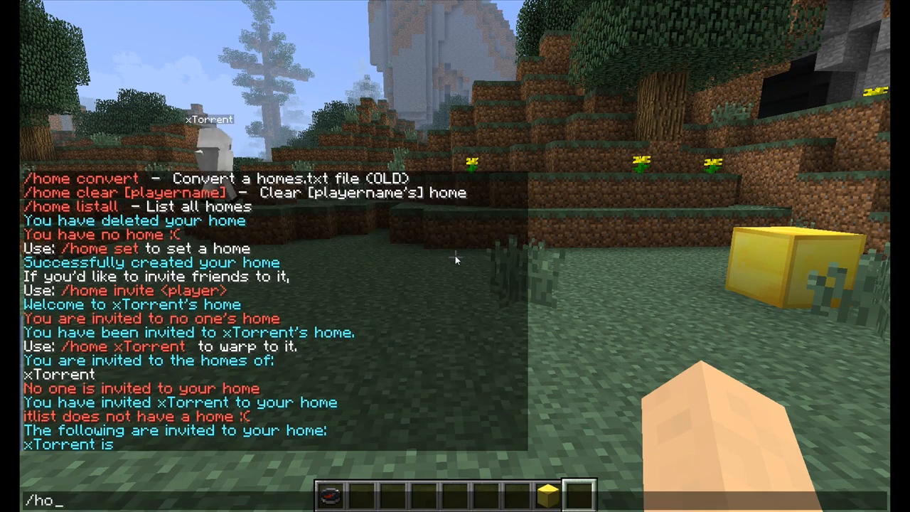
pyautogui.write('me xtro')
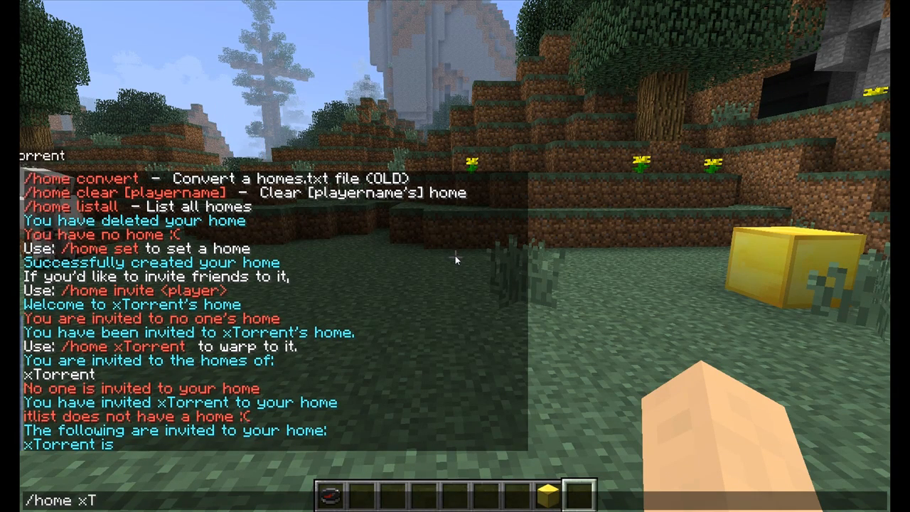
# - Warp to xTorrent's home, then run /home uninvite xTorrent
pyautogui.press('Return')
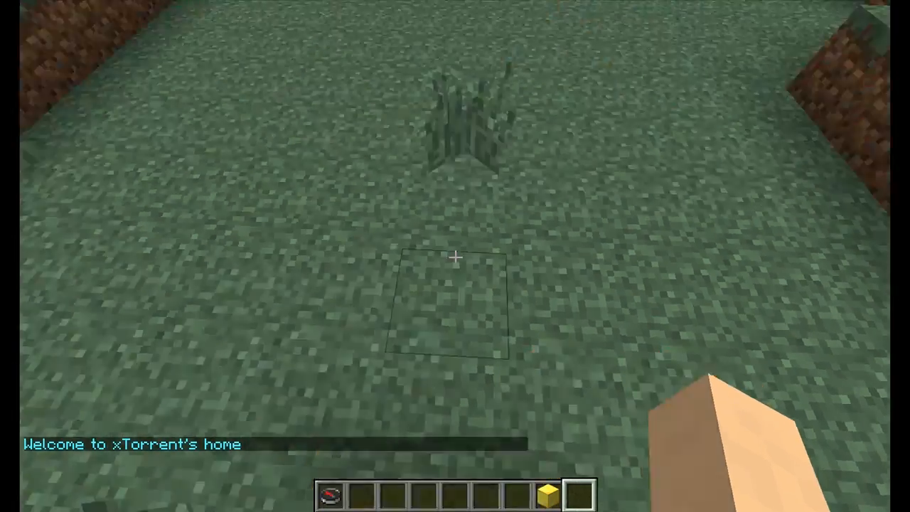
pyautogui.moveTo(455, 256)
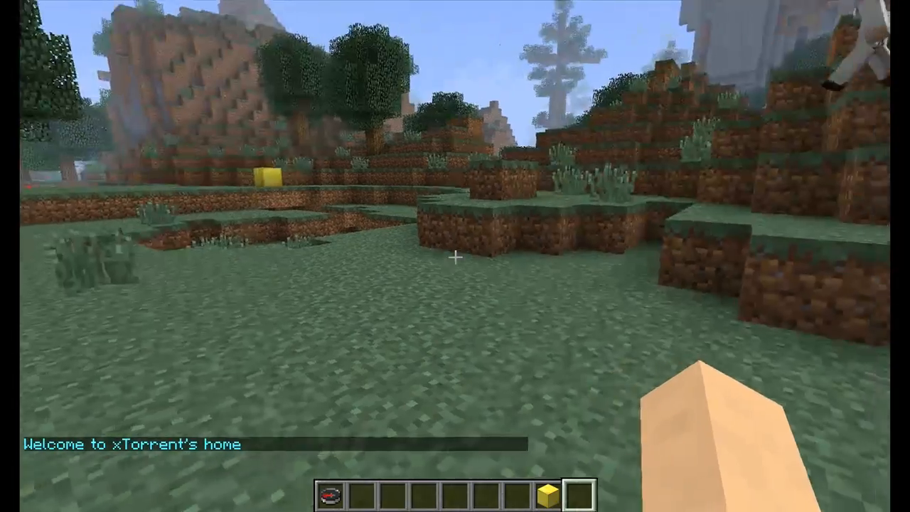
pyautogui.moveTo(455, 256)
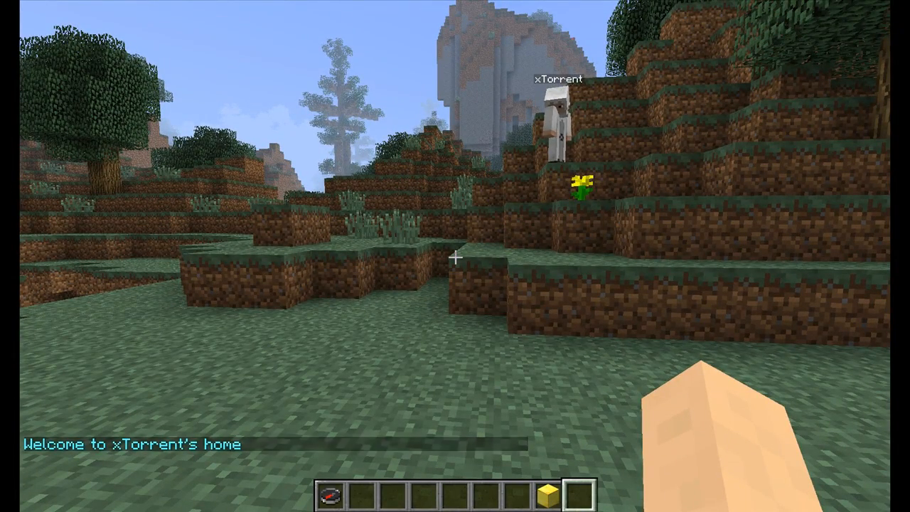
pyautogui.write('/home uninvite xTor')
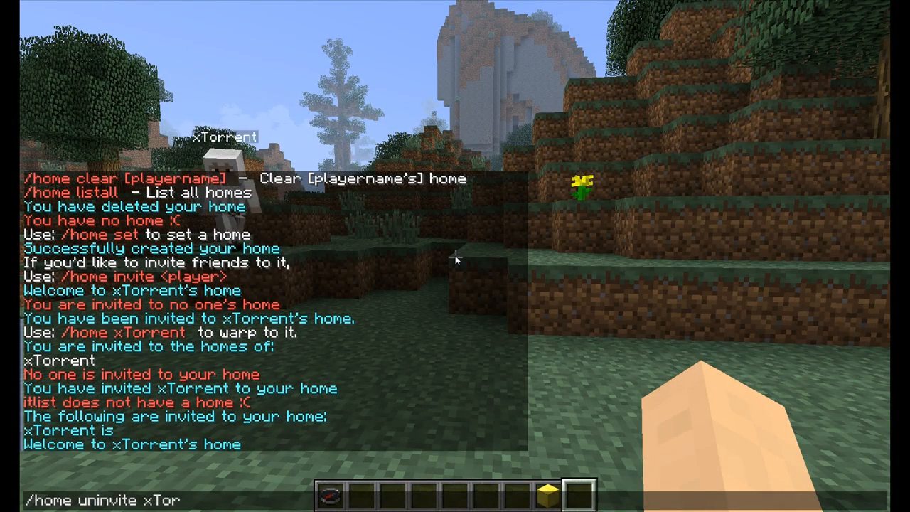
pyautogui.press('Escape')
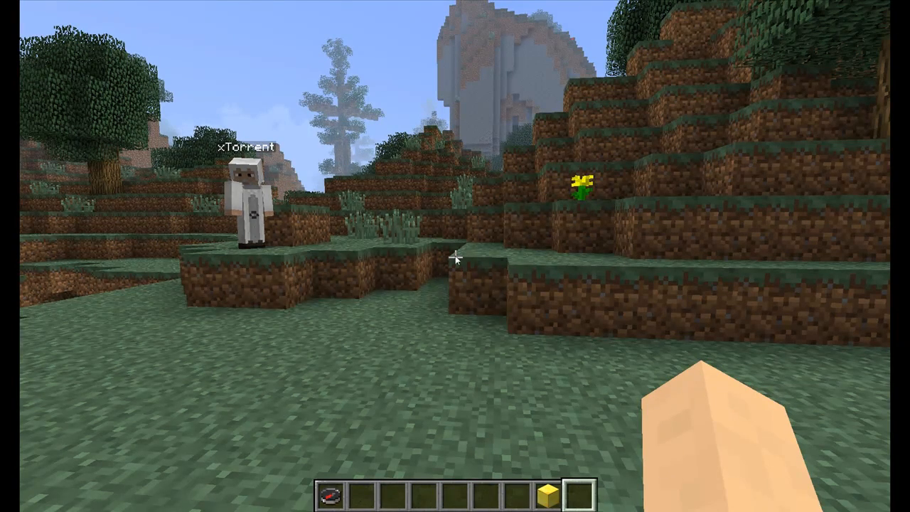
# - Run /home private to make your home private
pyautogui.write('/home')
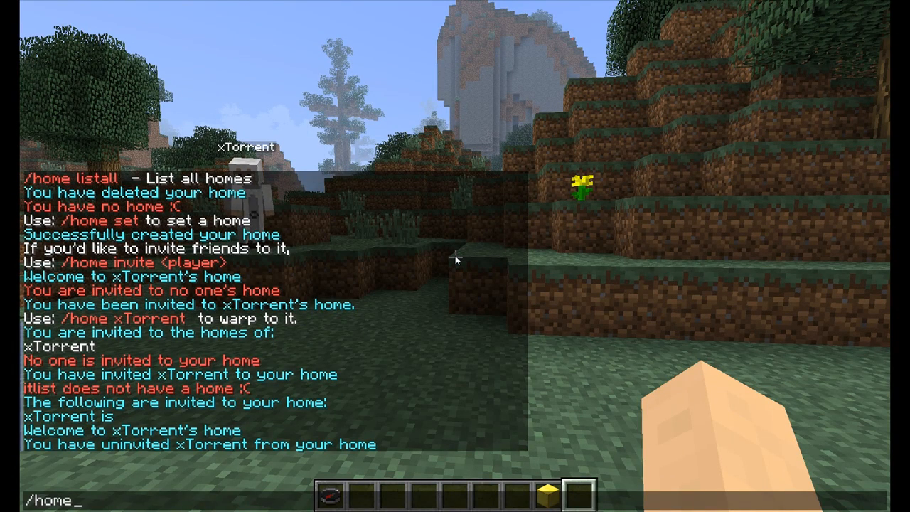
pyautogui.write('priv')
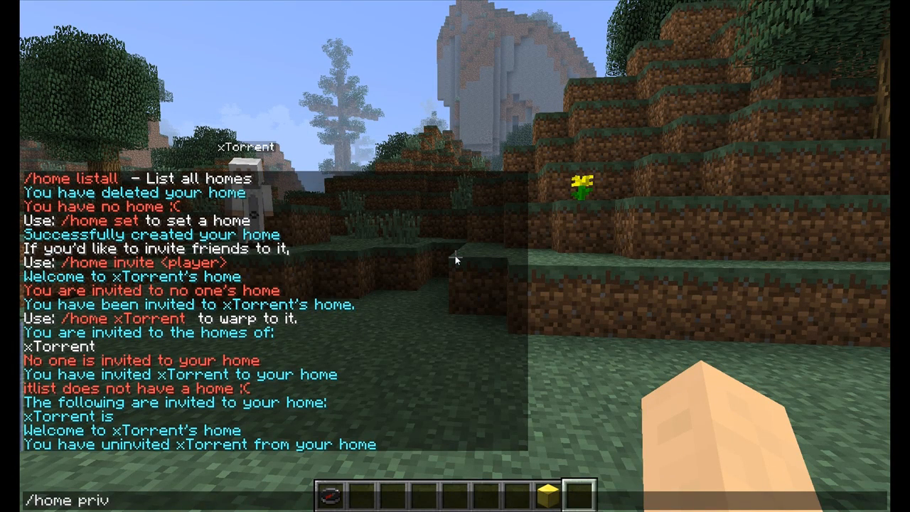
pyautogui.write('ate')
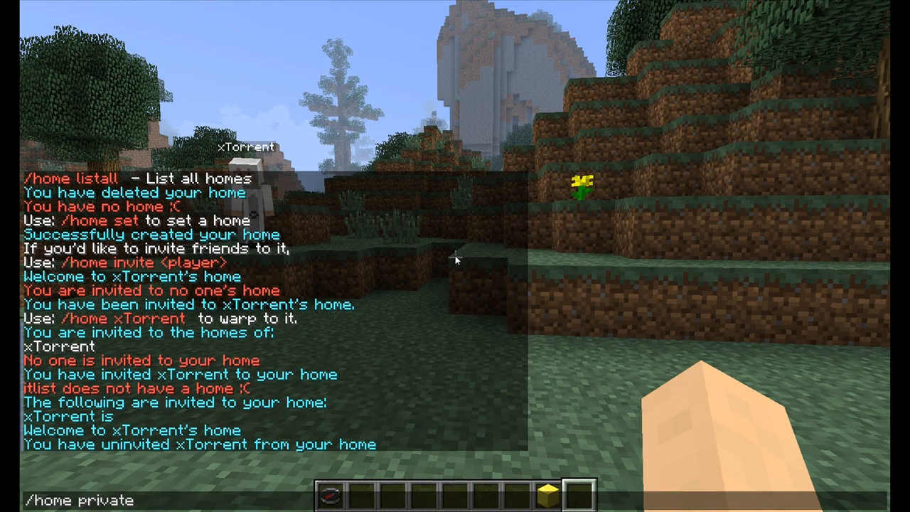
pyautogui.press('Return')
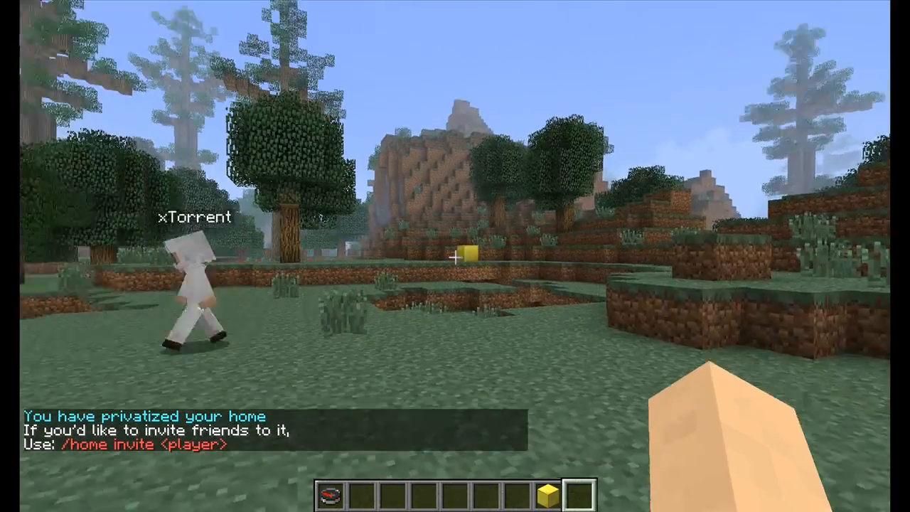
pyautogui.moveTo(455, 255)
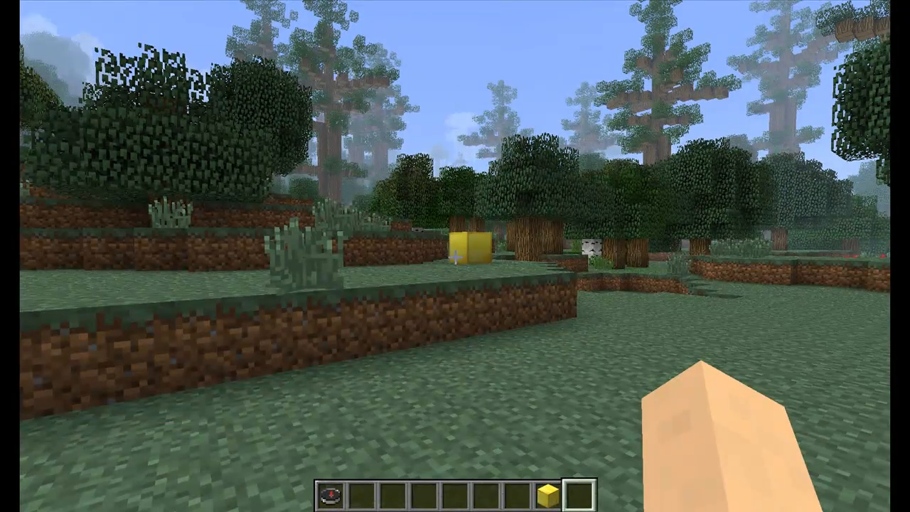
# - Run /home listall to show xTorrent and Samkio's homes, then /home clear xTorrent to delete xTorrent's
pyautogui.write('/ho')
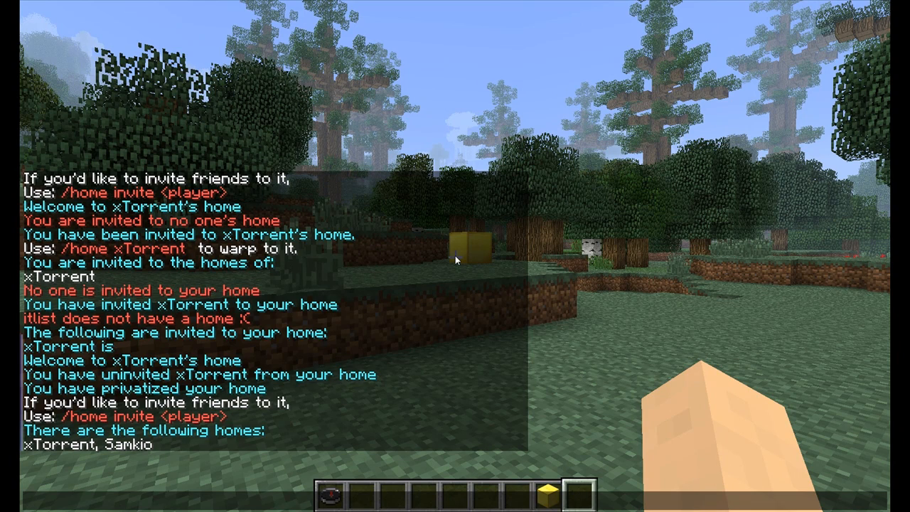
pyautogui.write('/home clear')
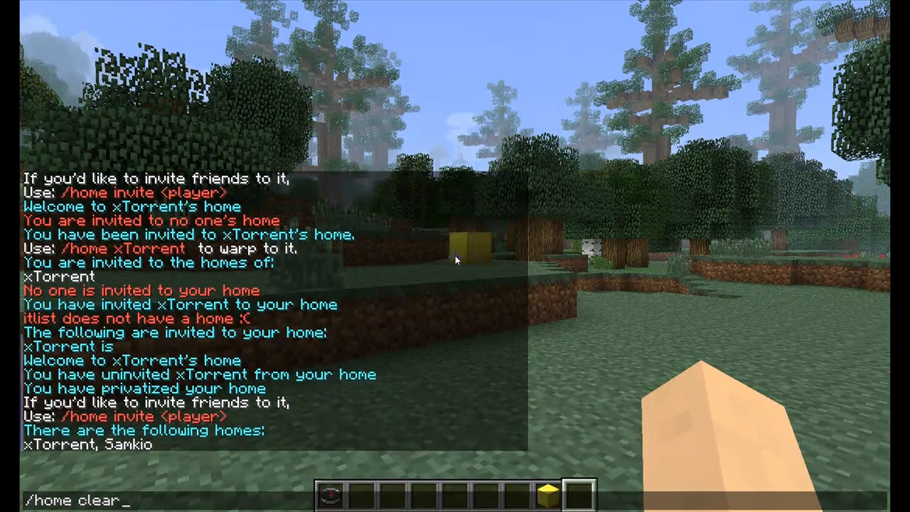
pyautogui.write('xTorrent')
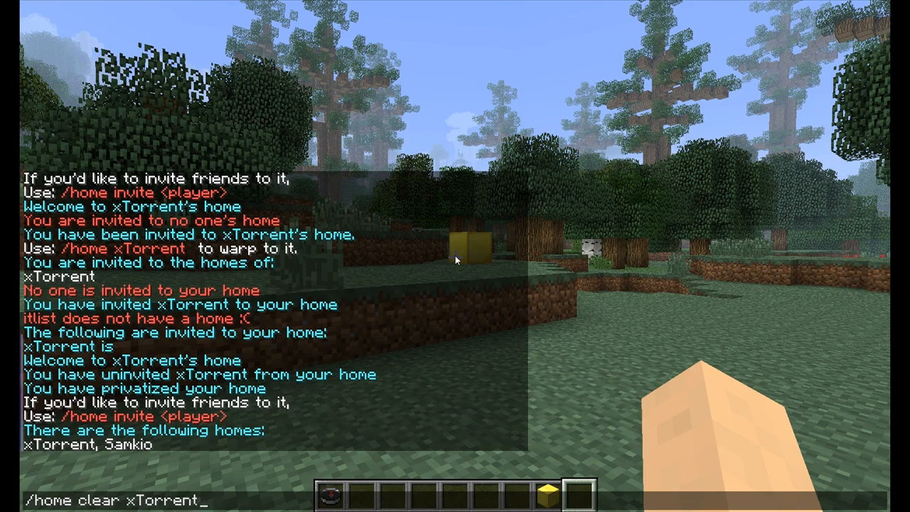
pyautogui.press('Return')
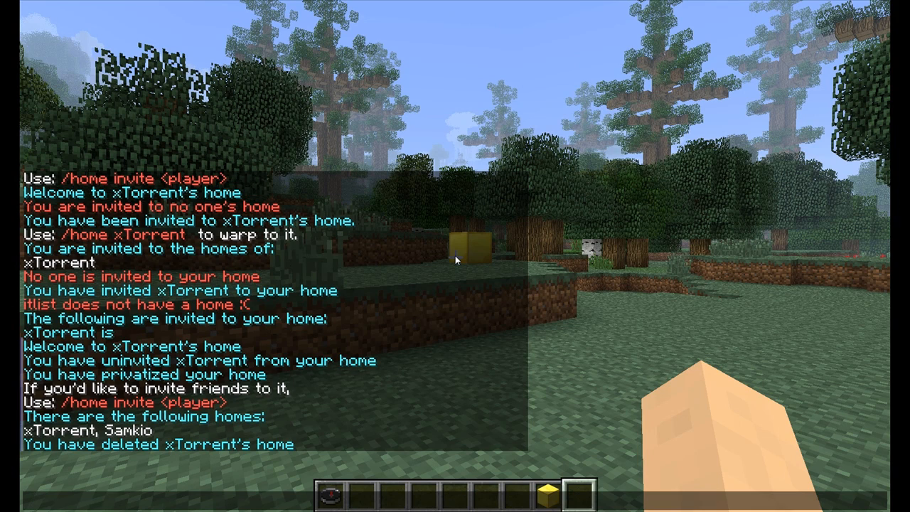
pyautogui.write('/ho')
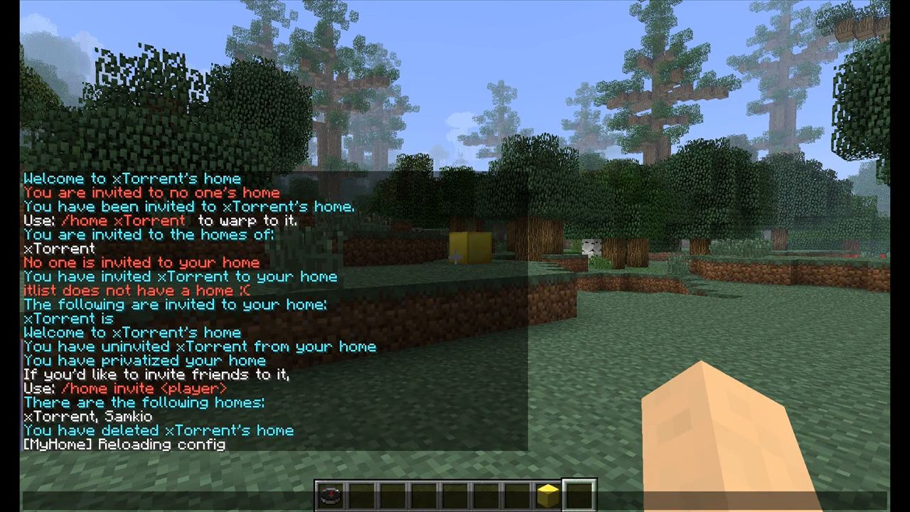
# - Reopen chat to review the [MyHome] Reloading config message
pyautogui.press('t')
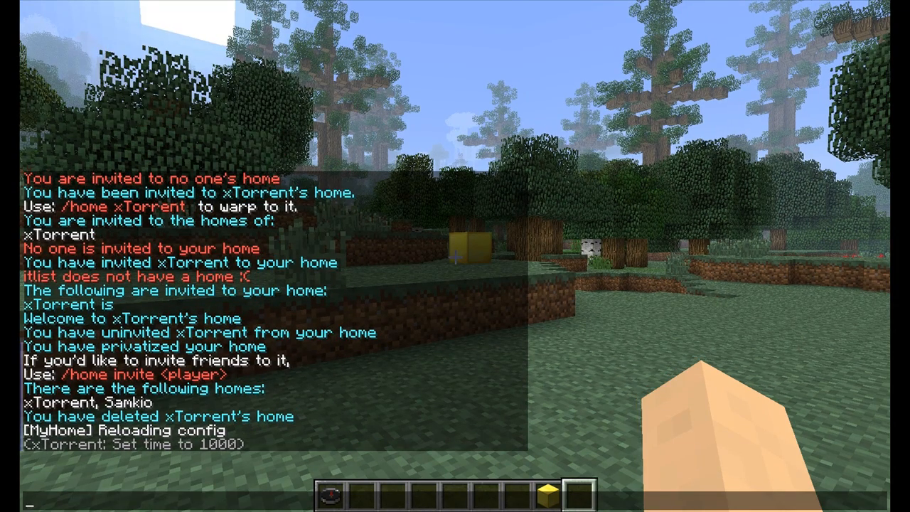
pyautogui.moveTo(808, 318)
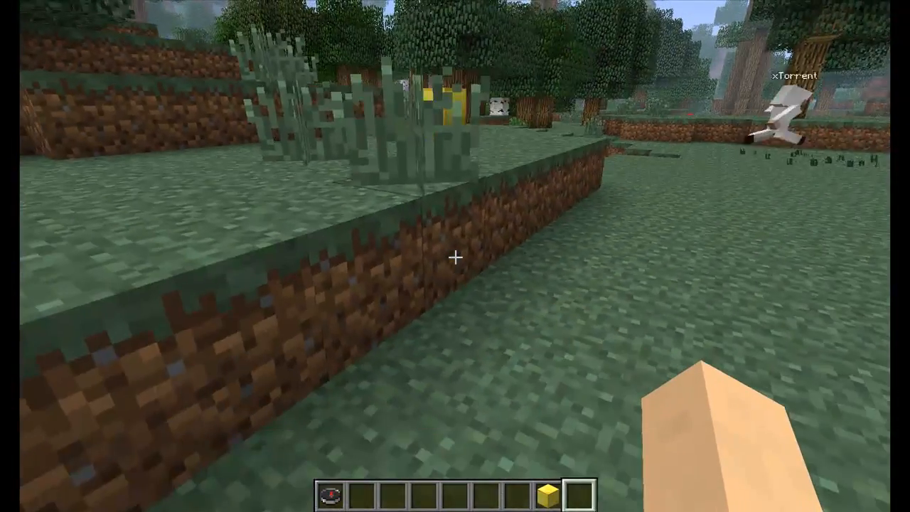
pyautogui.moveTo(455, 256)
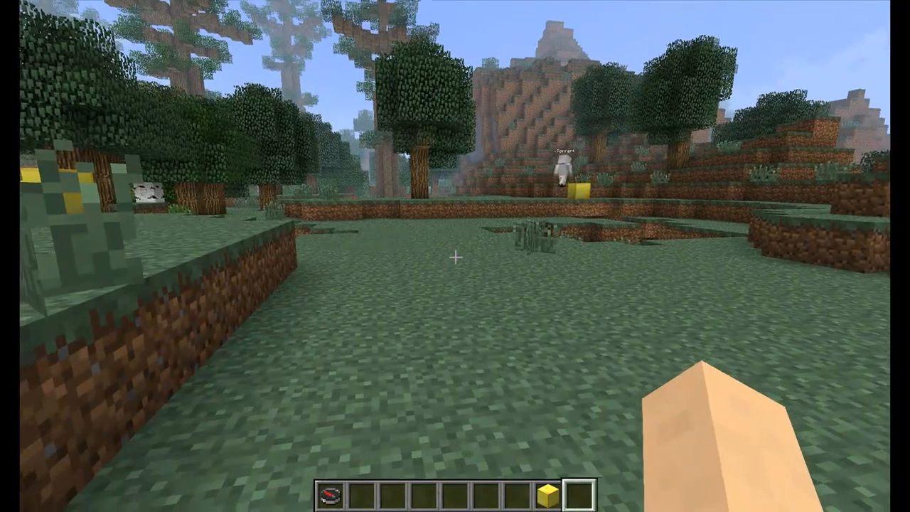
pyautogui.moveTo(455, 256)
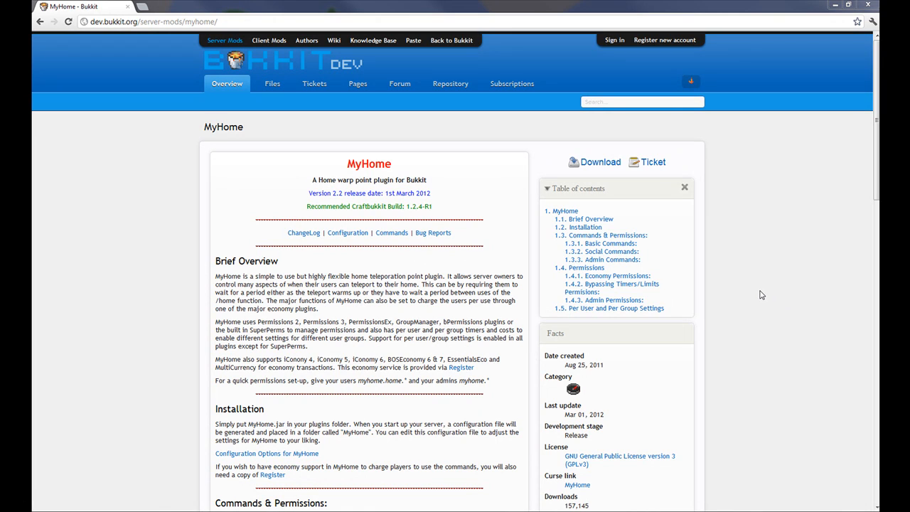
pyautogui.moveTo(747, 297)
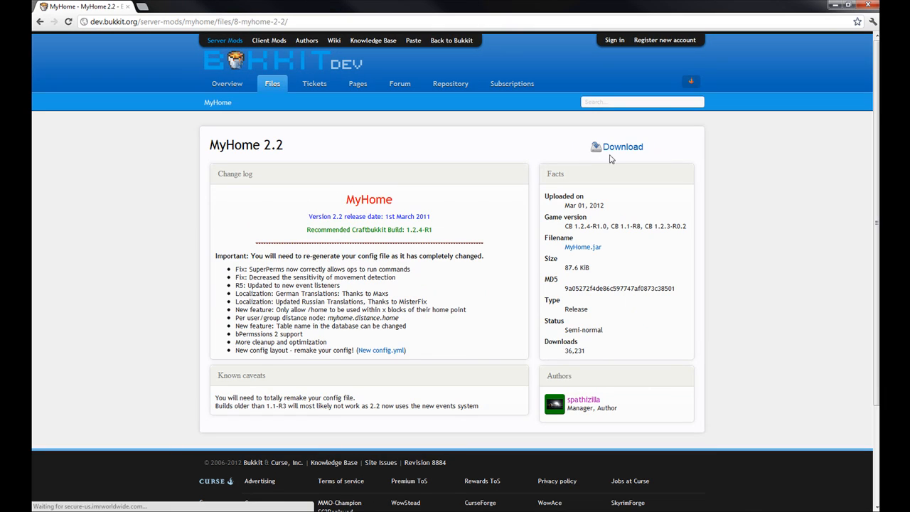
# - Download the MyHome 2.2 plugin file from its BukkitDev page
pyautogui.click(622, 147)
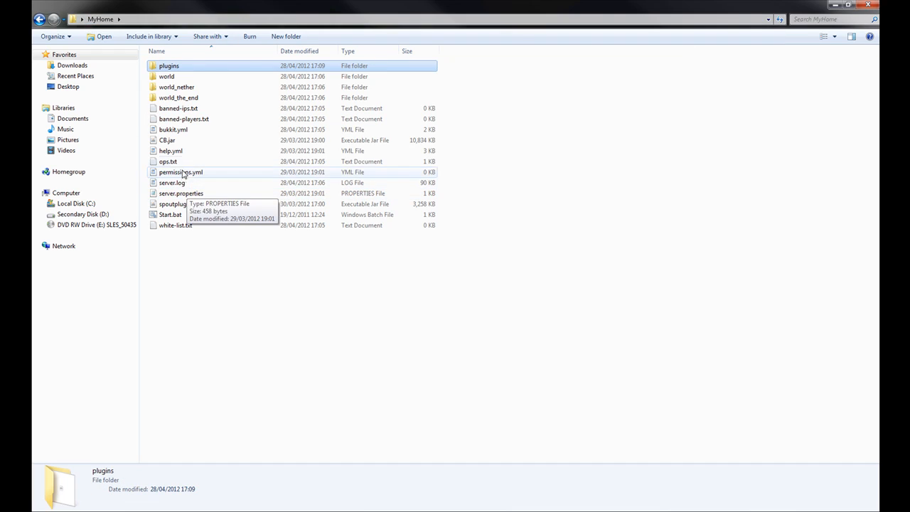
# - Launch the server via Start.bat and check the newly created lib folder
pyautogui.doubleClick(171, 214)
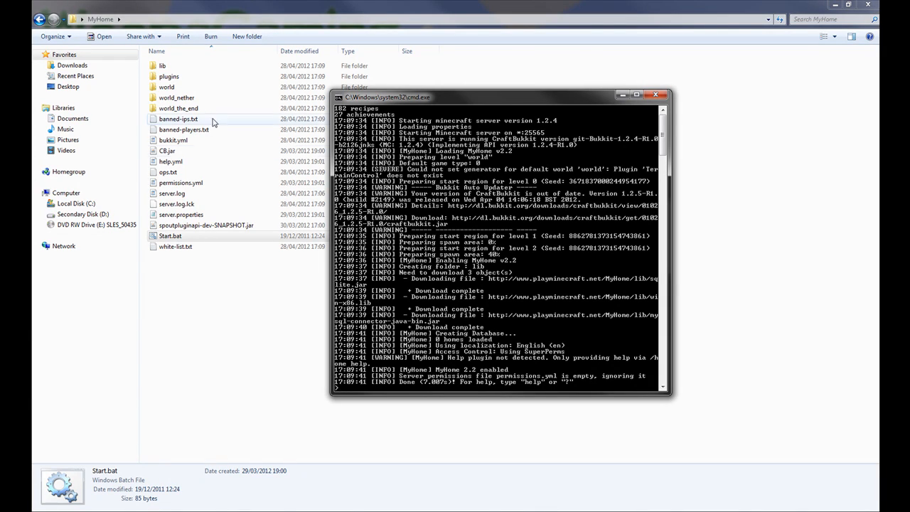
pyautogui.doubleClick(162, 65)
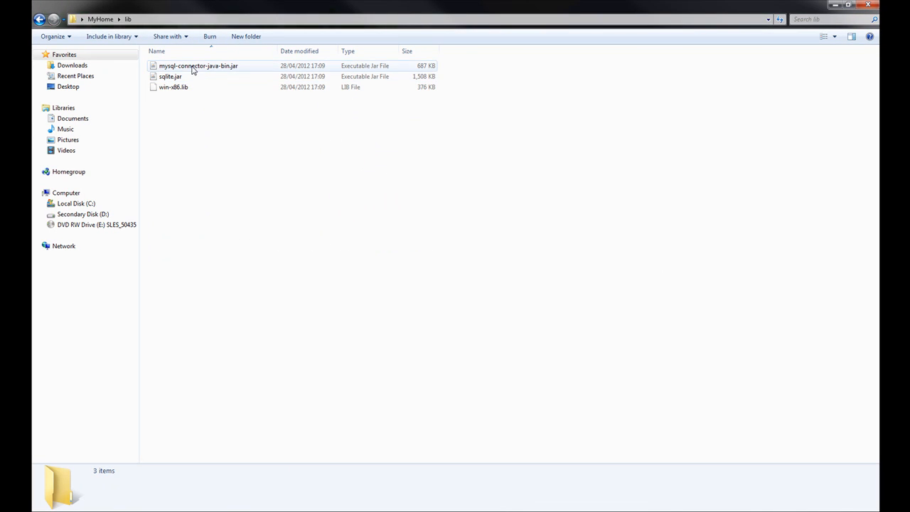
pyautogui.click(40, 19)
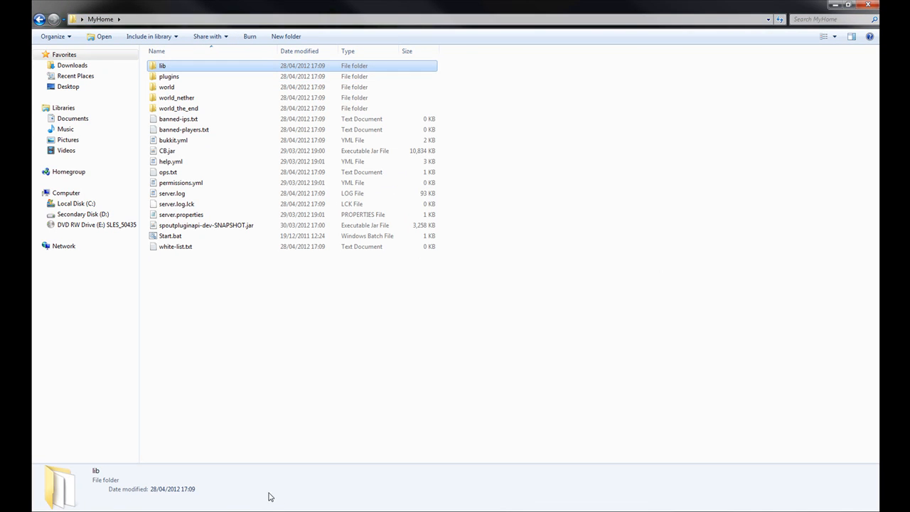
# - Shut the server down with the stop command in its console
pyautogui.doubleClick(170, 236)
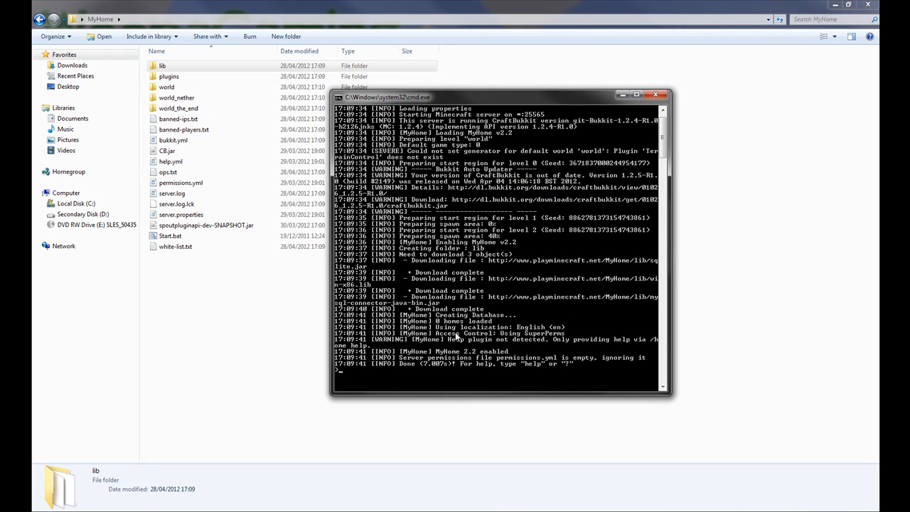
pyautogui.moveTo(420, 321)
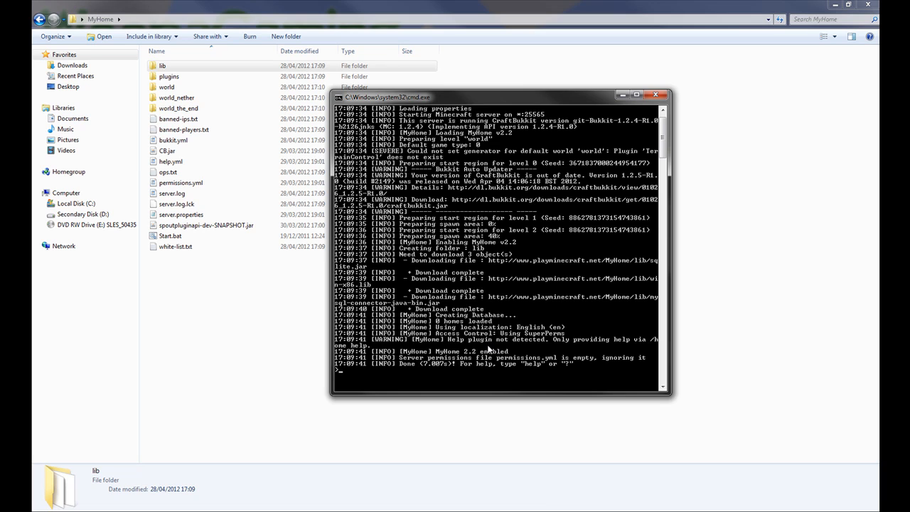
pyautogui.write('stop')
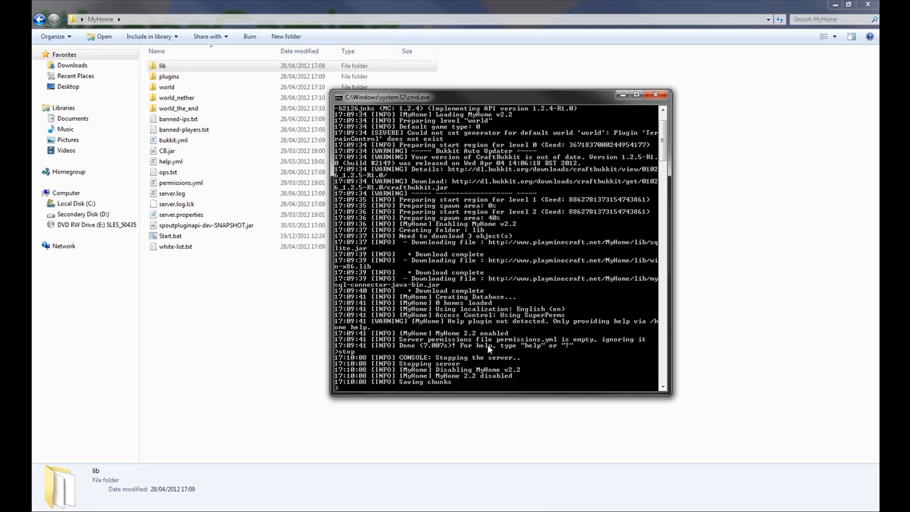
# - Go into plugins > MyHome, inspect homes.db and view config.yml in Notepad
pyautogui.click(654, 94)
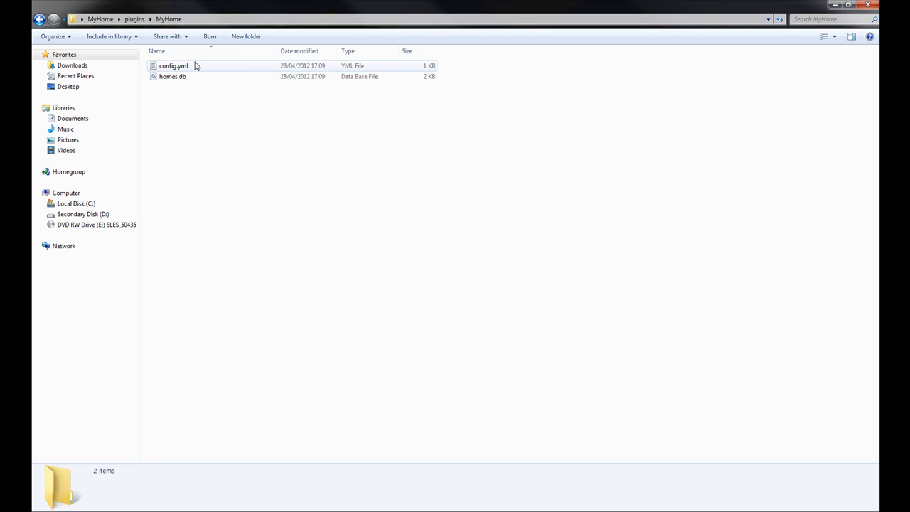
pyautogui.click(172, 77)
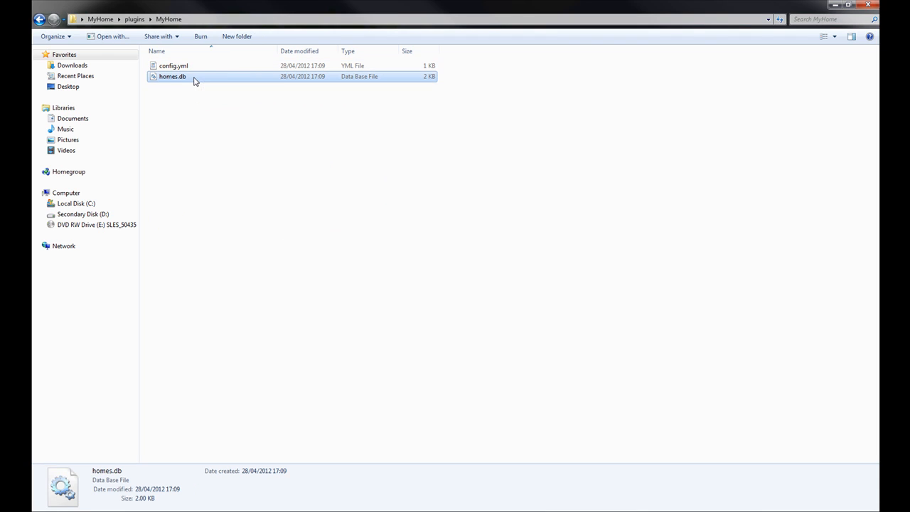
pyautogui.moveTo(191, 79)
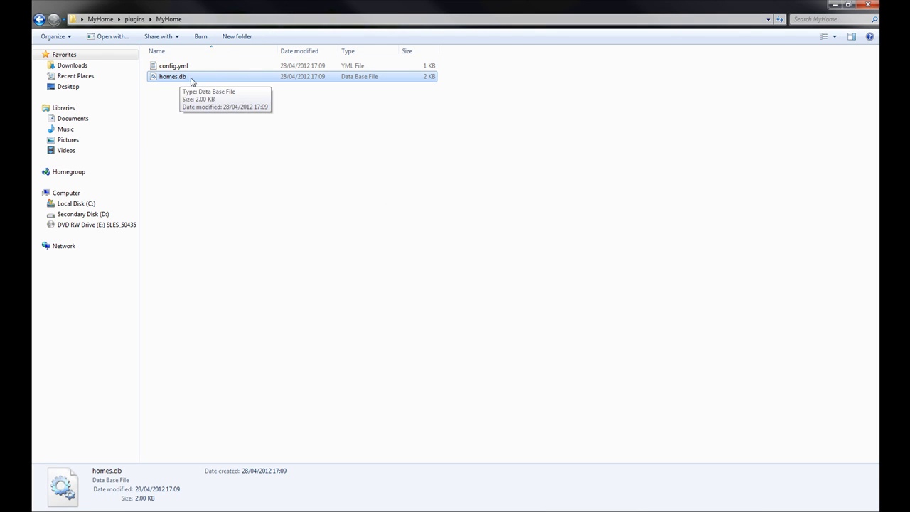
pyautogui.moveTo(192, 88)
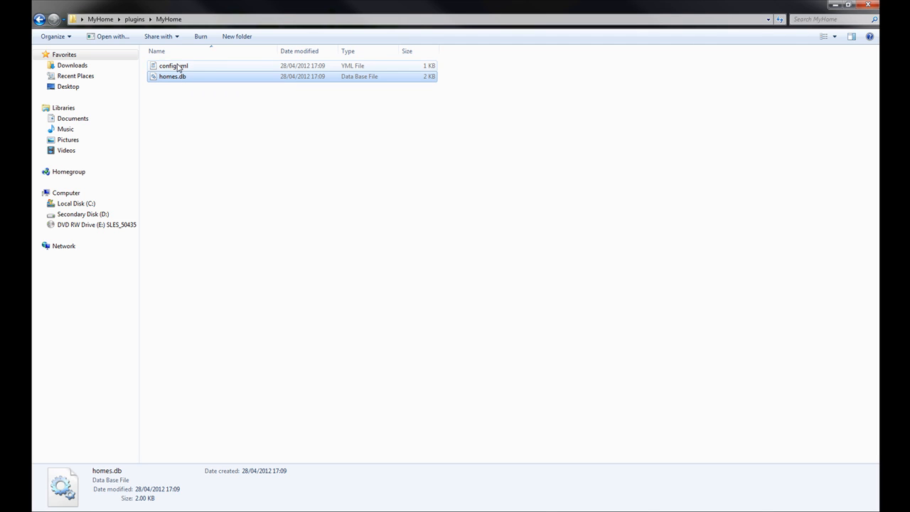
pyautogui.doubleClick(174, 66)
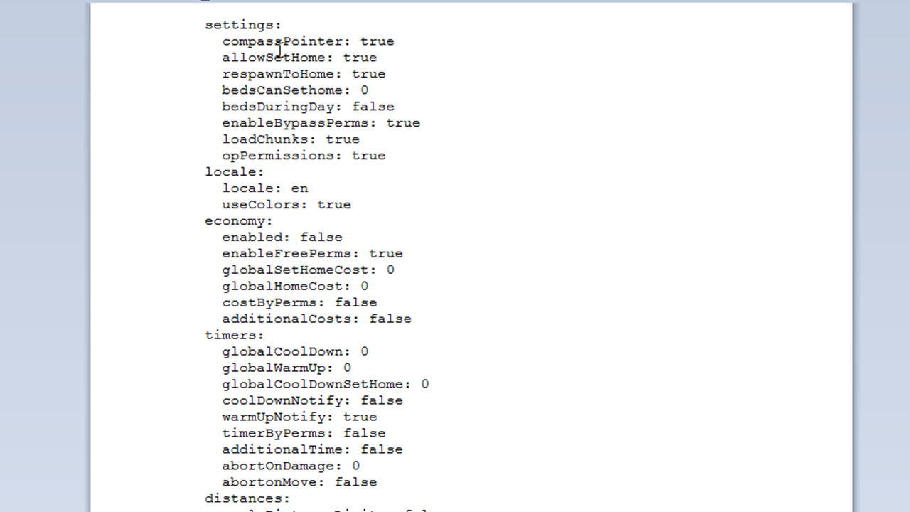
pyautogui.moveTo(308, 45)
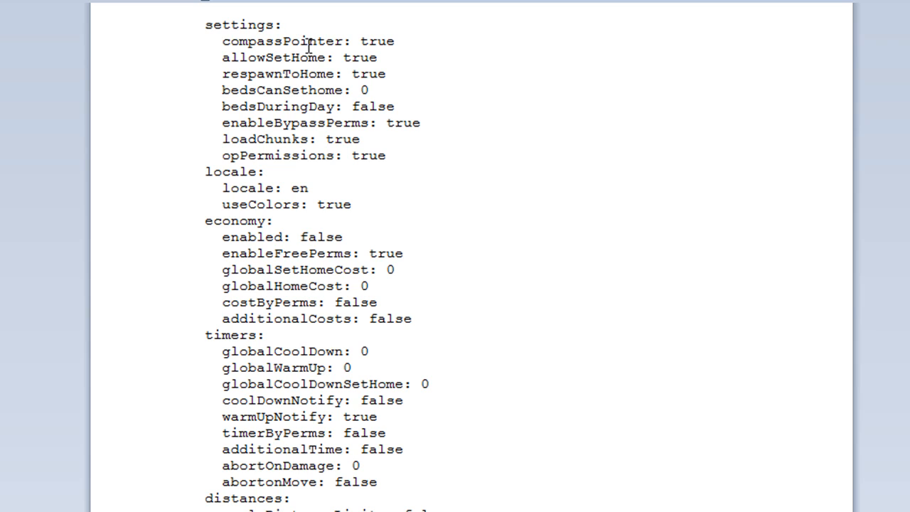
pyautogui.moveTo(376, 40)
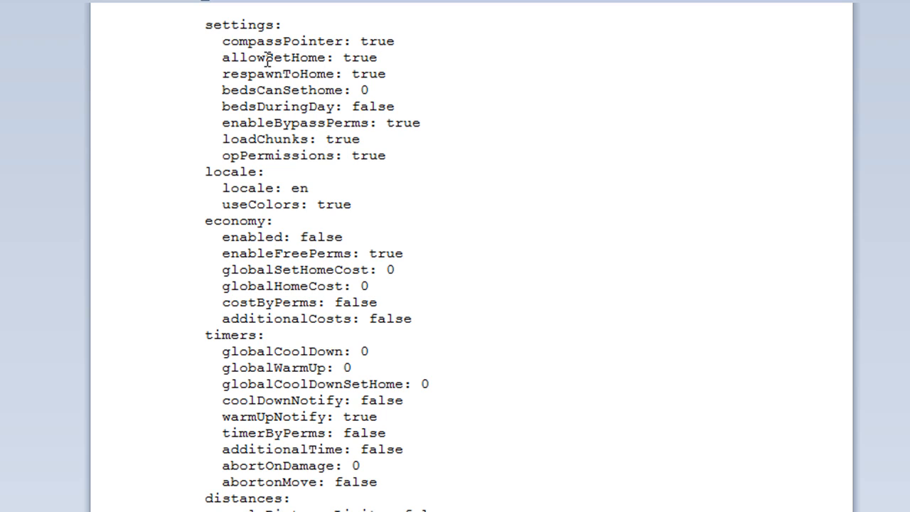
pyautogui.moveTo(310, 57)
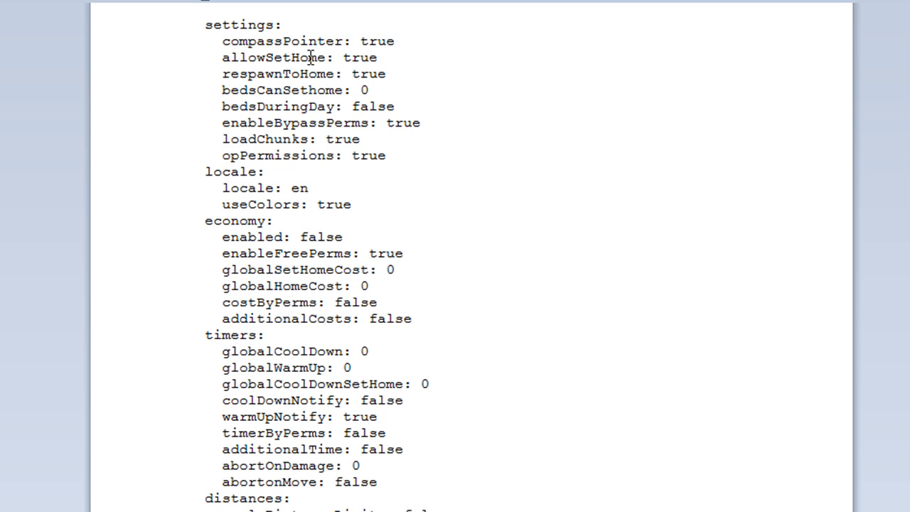
pyautogui.moveTo(343, 57)
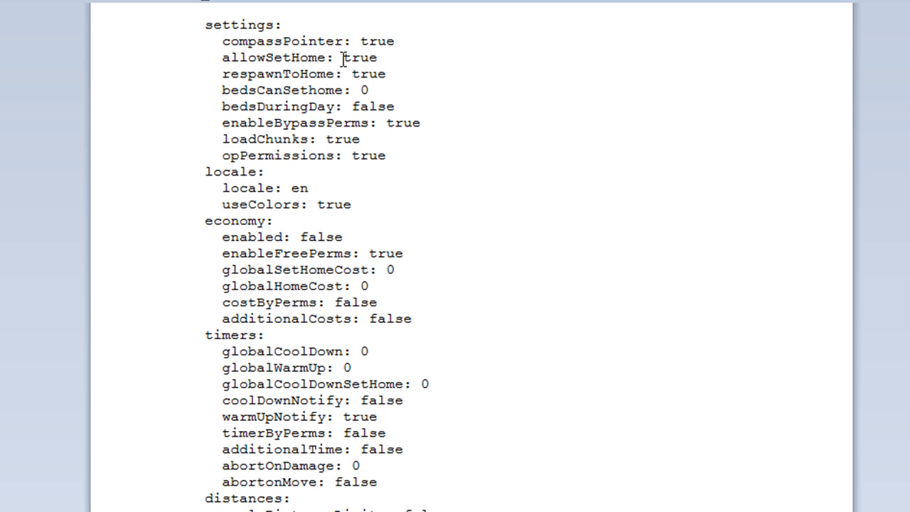
pyautogui.moveTo(377, 65)
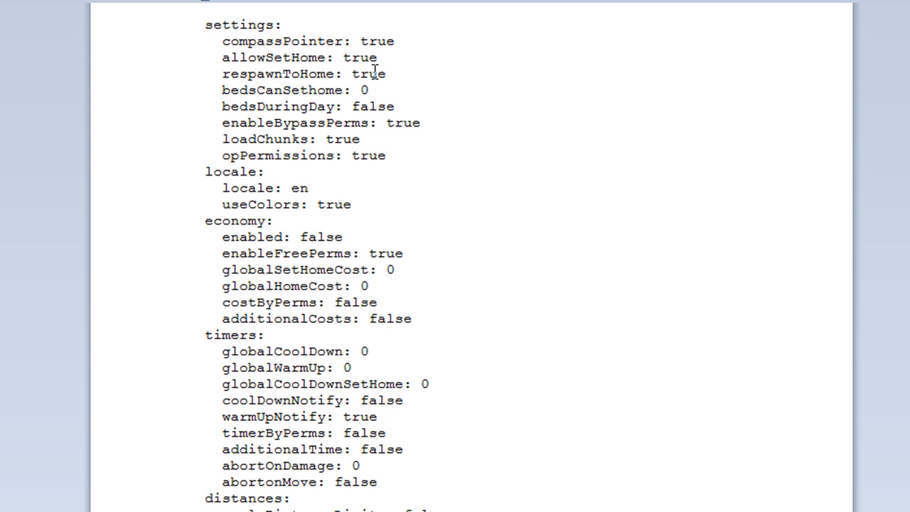
pyautogui.moveTo(395, 97)
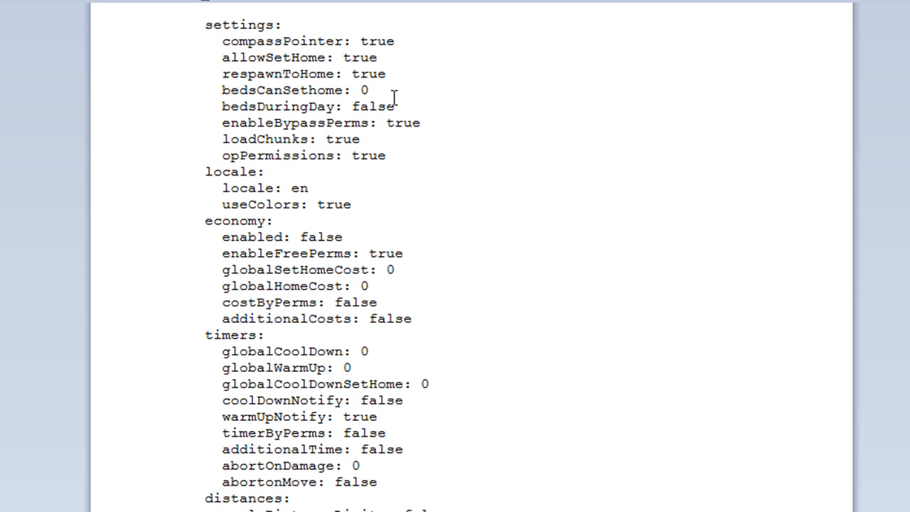
pyautogui.click(370, 91)
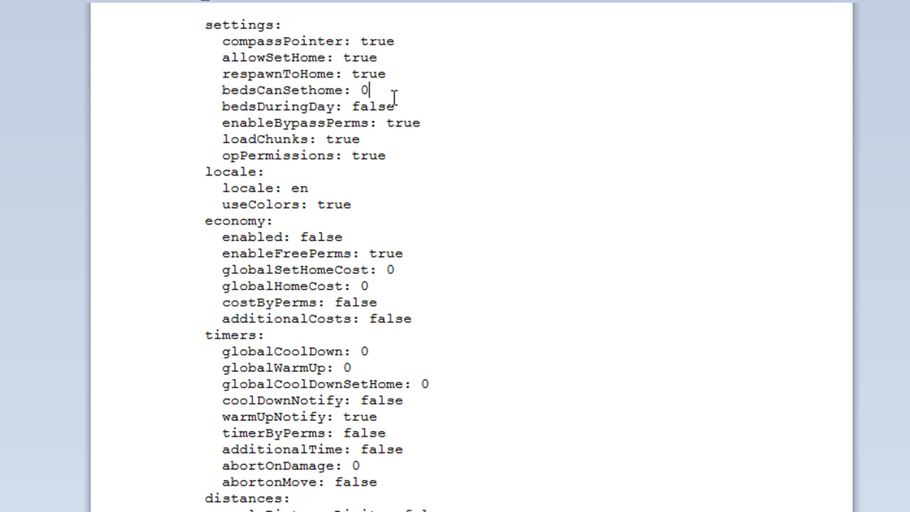
pyautogui.moveTo(391, 97)
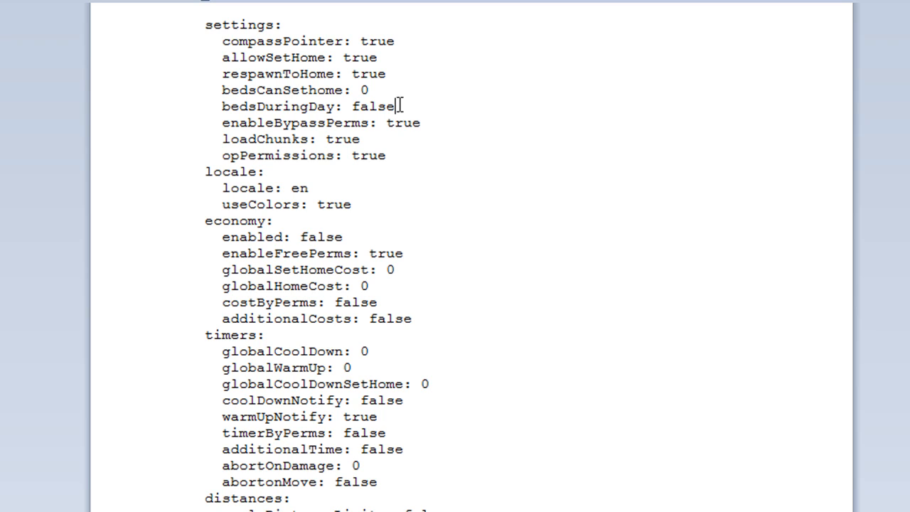
pyautogui.moveTo(406, 155)
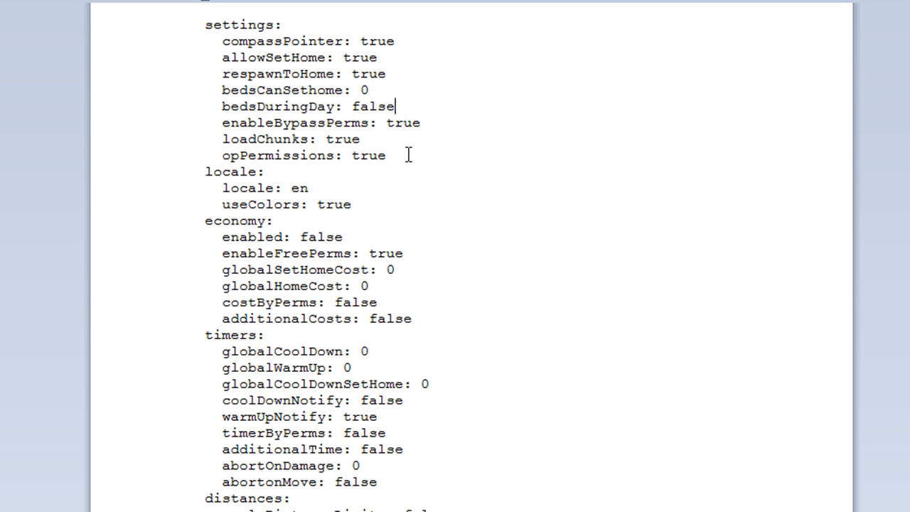
pyautogui.scroll(-3)
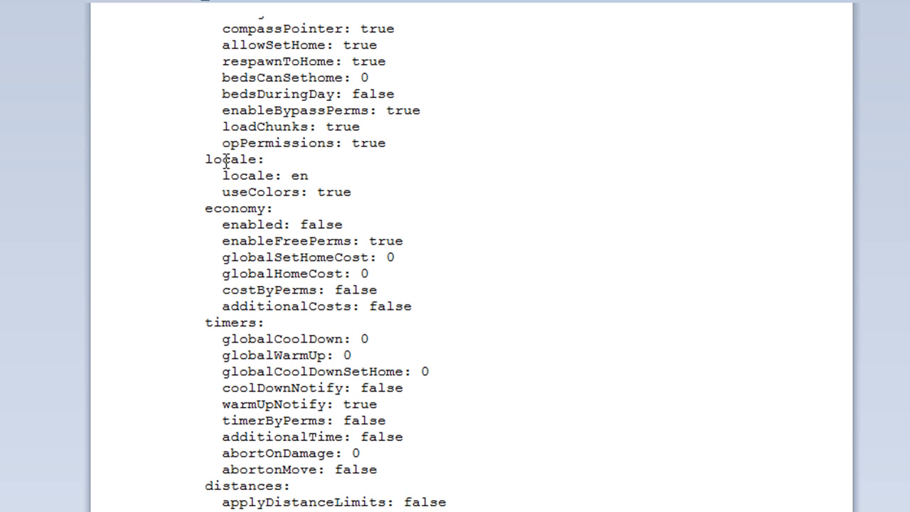
pyautogui.moveTo(348, 197)
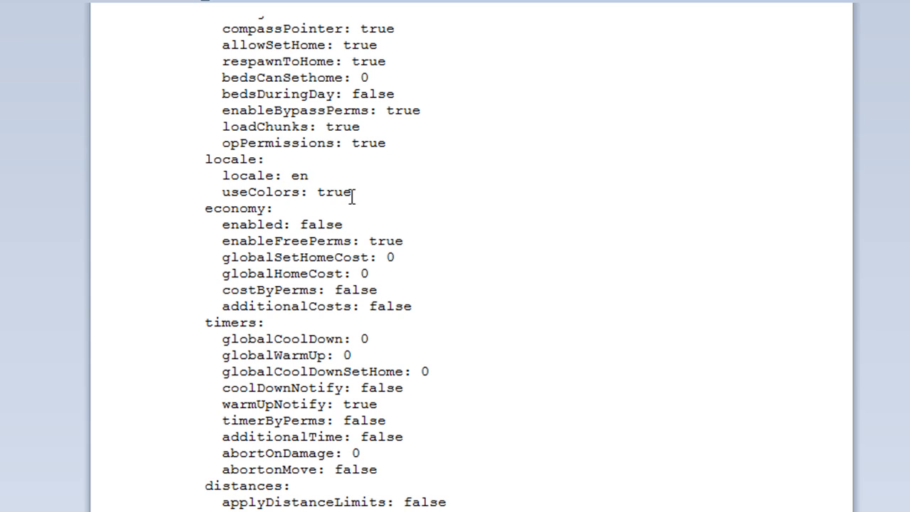
pyautogui.moveTo(351, 196)
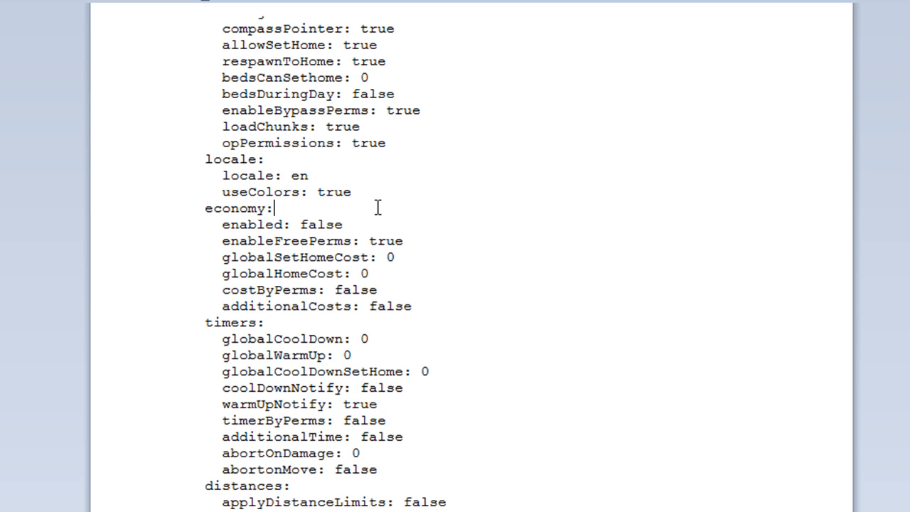
pyautogui.moveTo(438, 279)
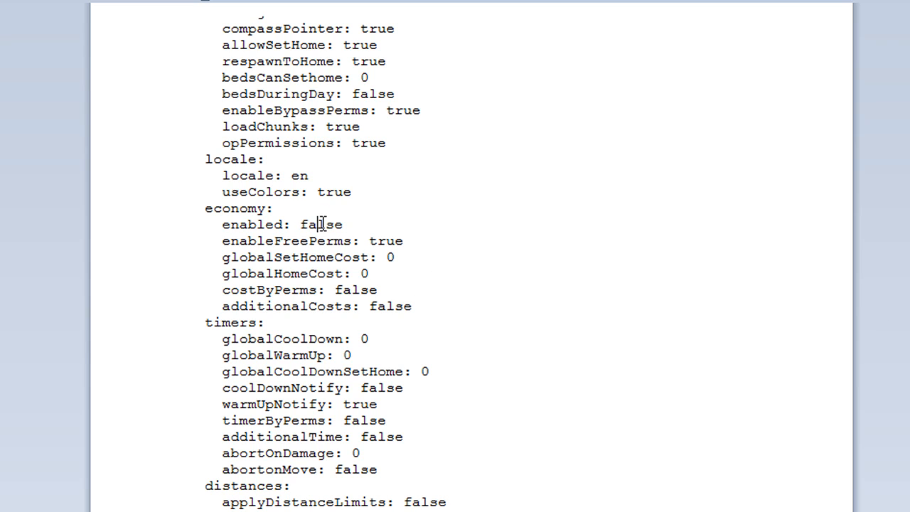
pyautogui.doubleClick(321, 225)
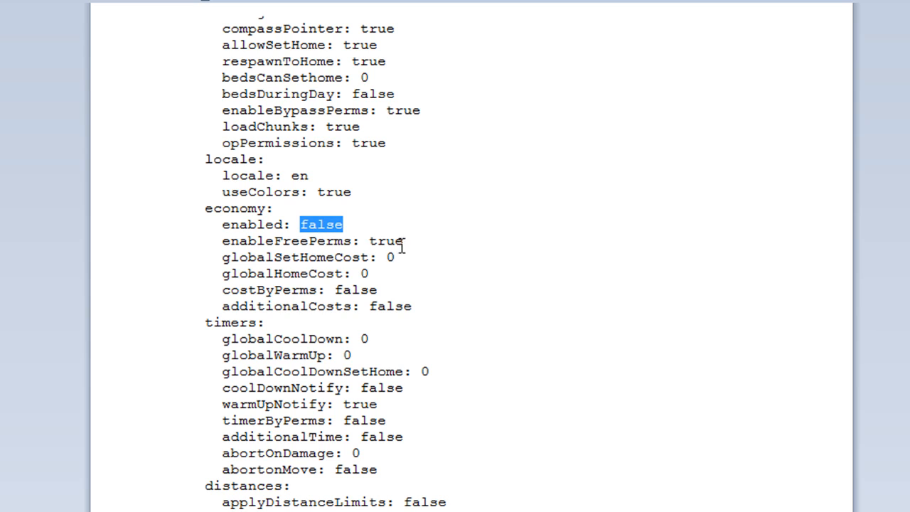
pyautogui.click(361, 273)
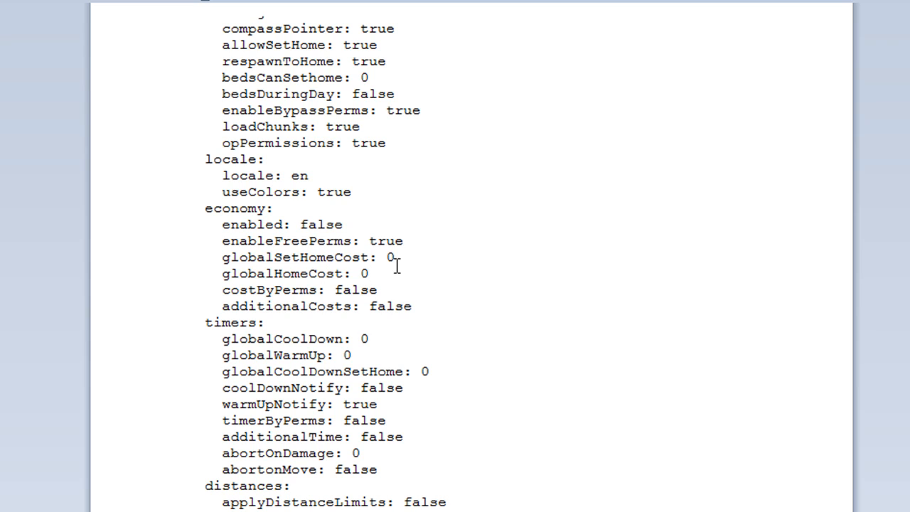
pyautogui.click(369, 273)
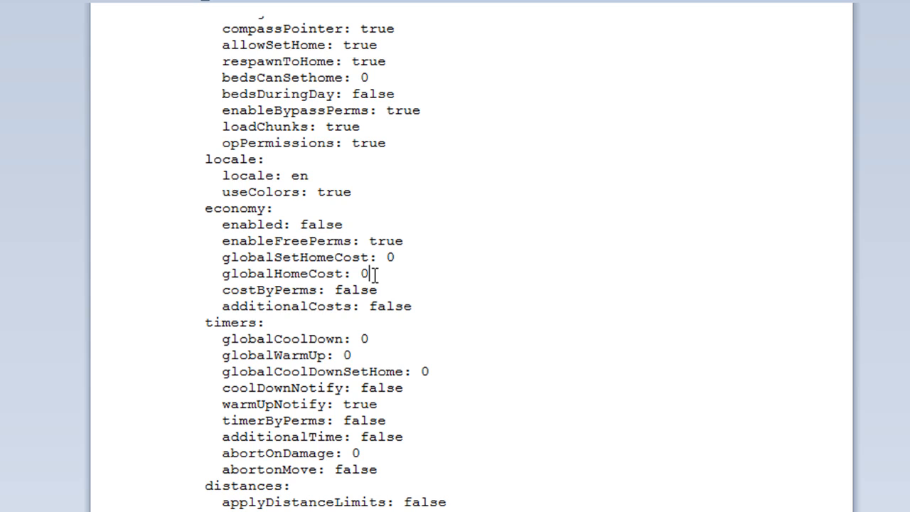
pyautogui.moveTo(375, 334)
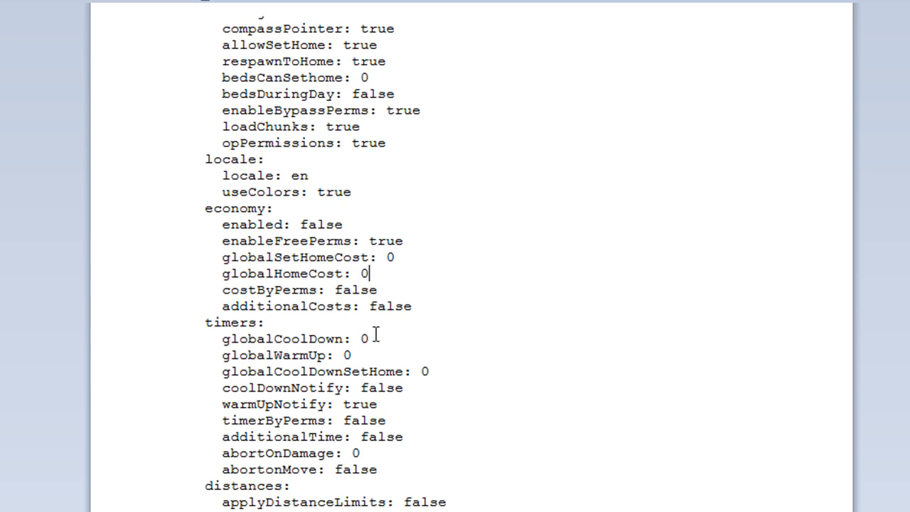
pyautogui.moveTo(262, 341)
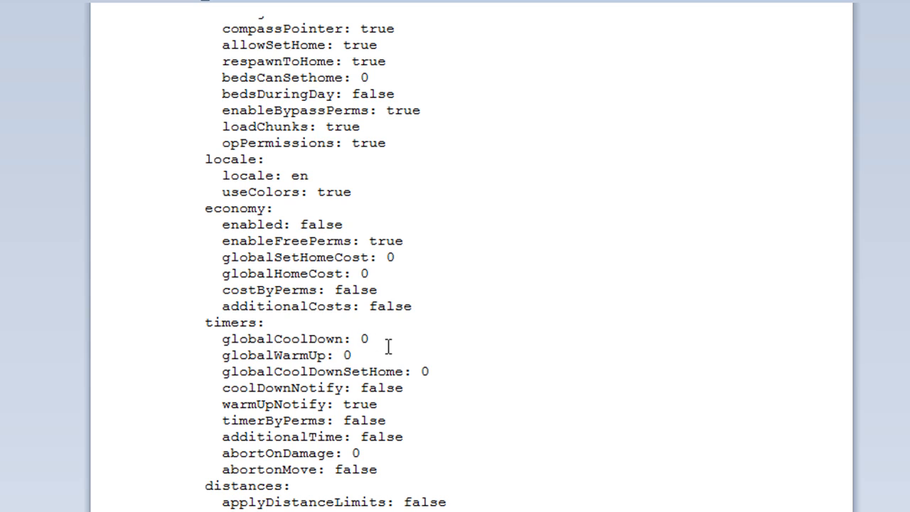
pyautogui.moveTo(426, 350)
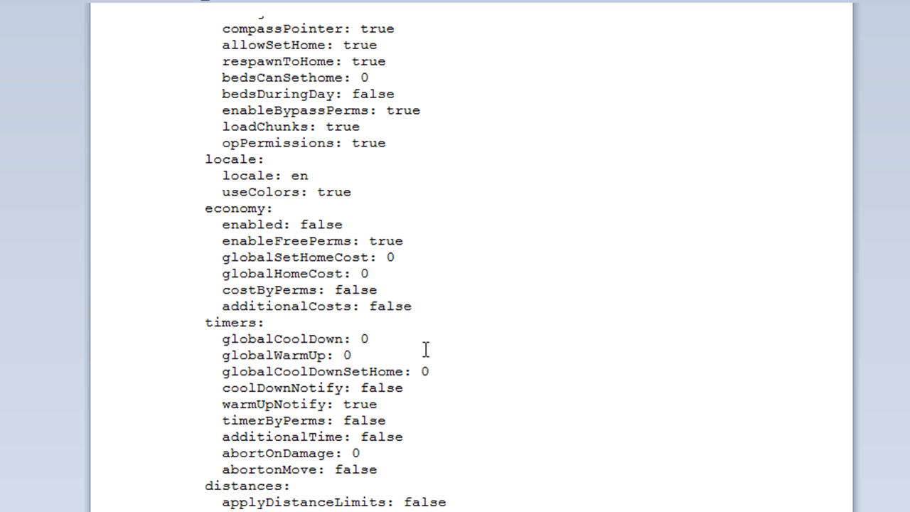
pyautogui.moveTo(373, 341)
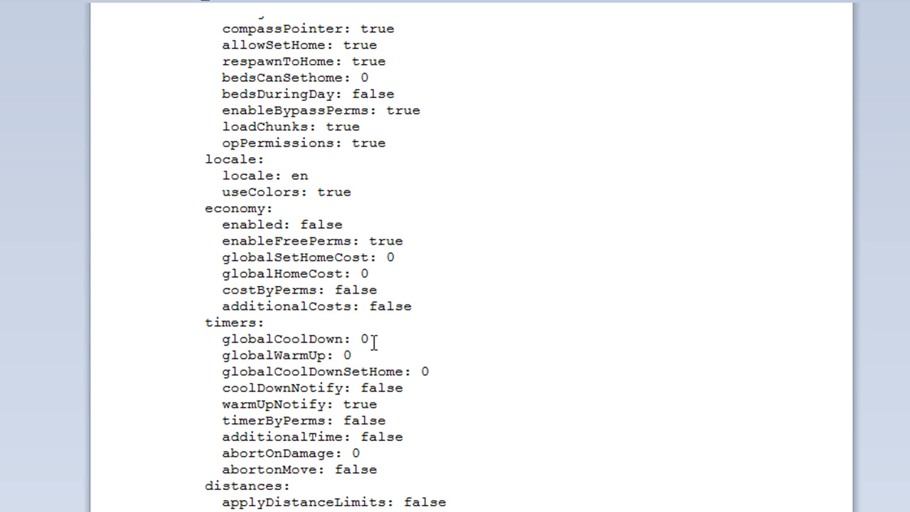
pyautogui.moveTo(364, 339)
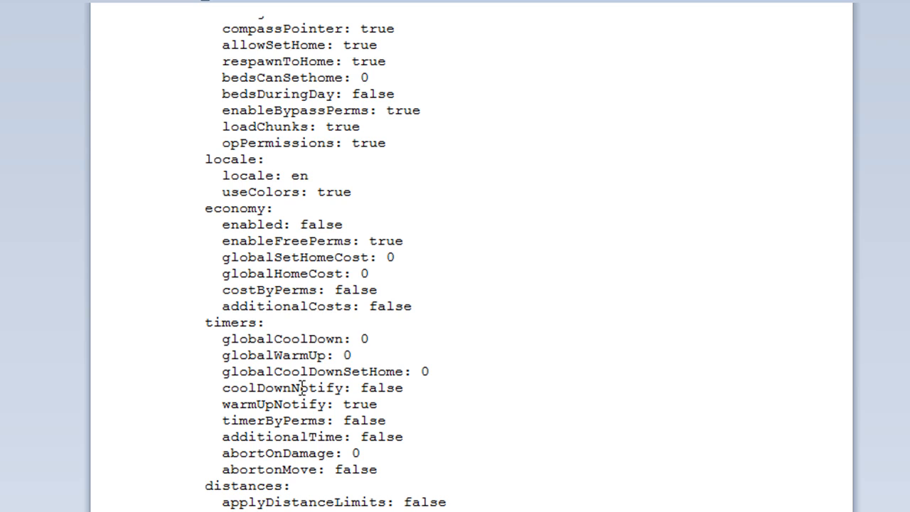
pyautogui.doubleClick(381, 387)
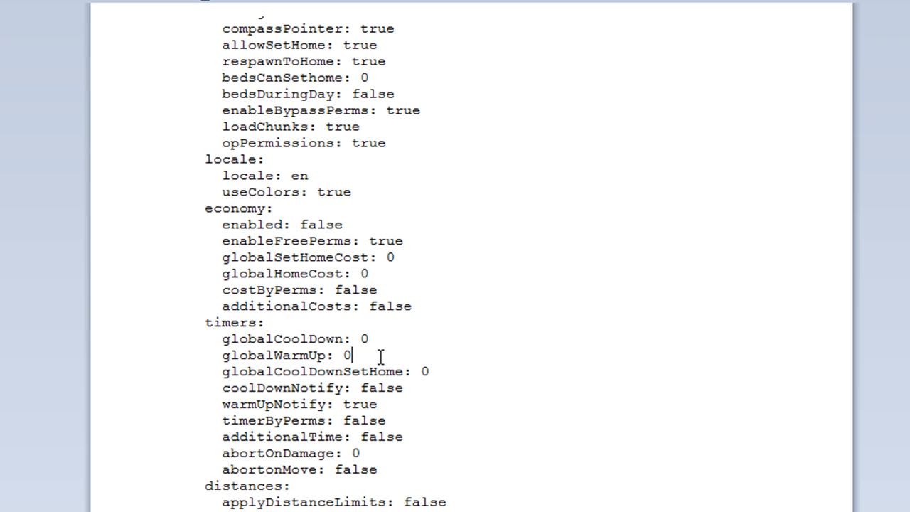
pyautogui.moveTo(370, 364)
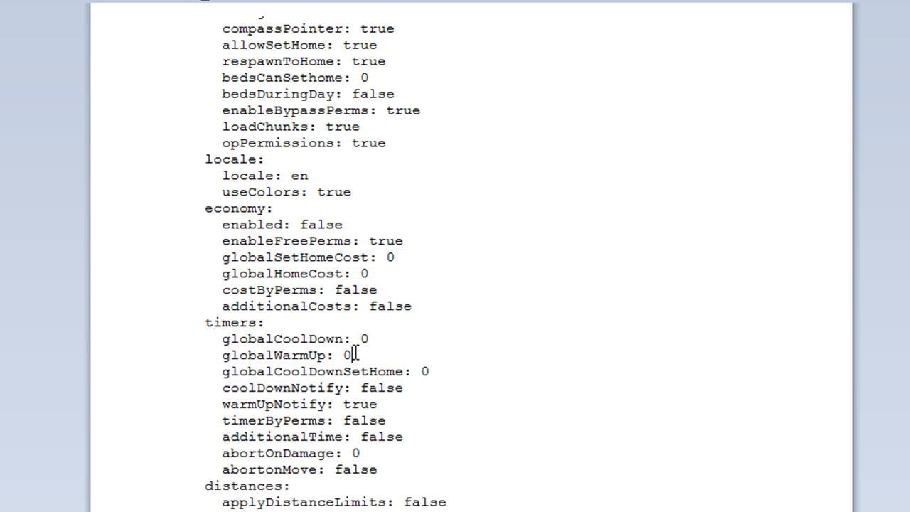
pyautogui.moveTo(376, 378)
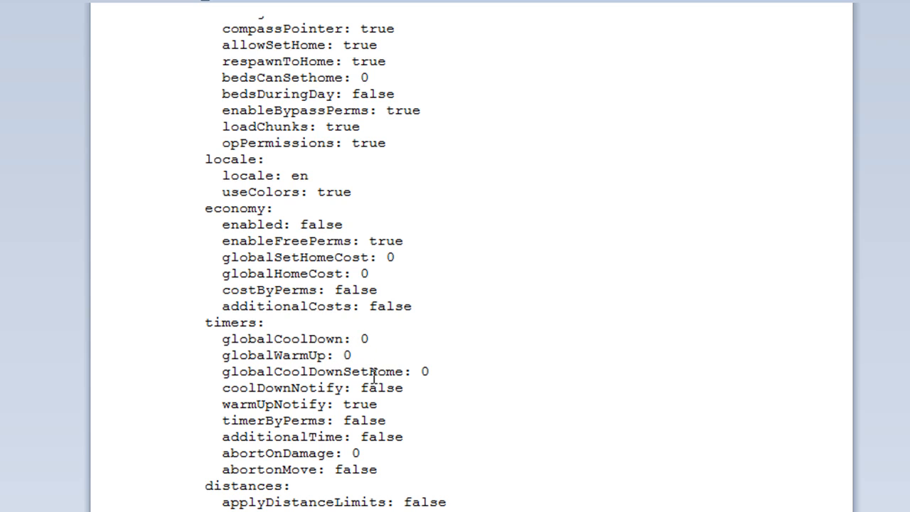
pyautogui.moveTo(405, 381)
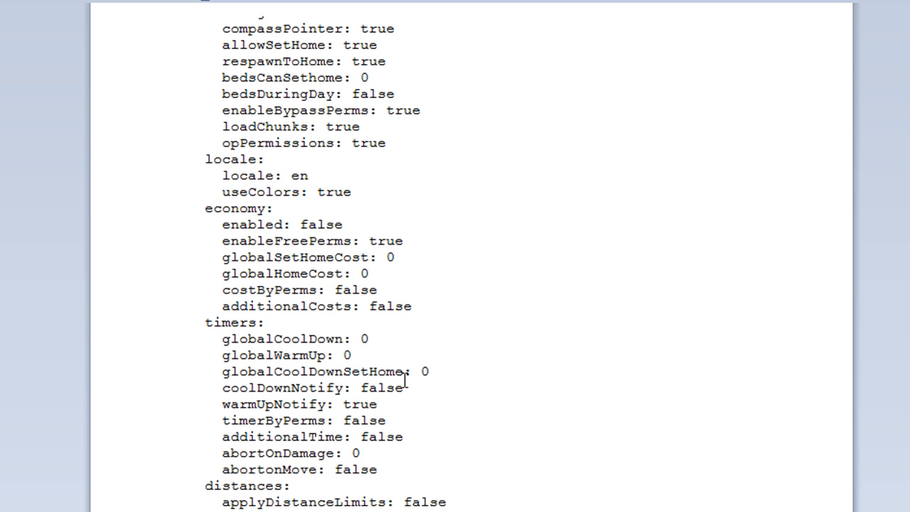
pyautogui.moveTo(435, 370)
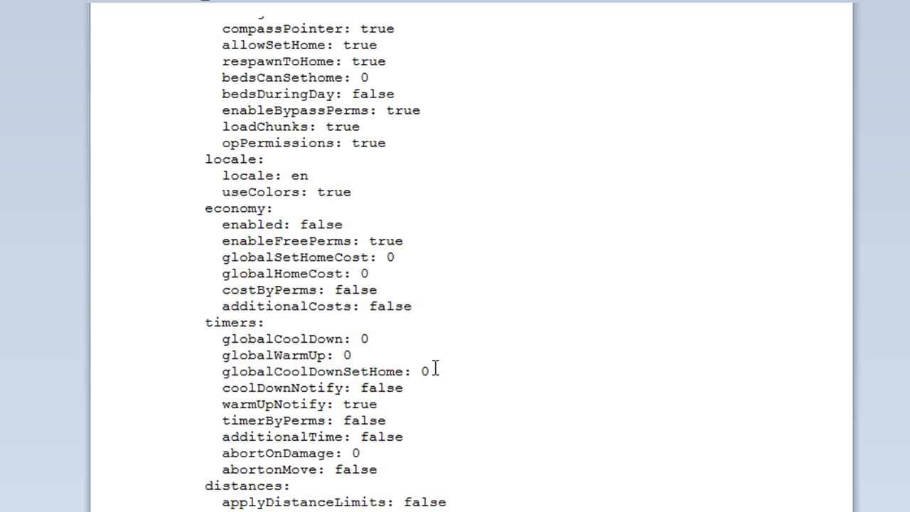
pyautogui.click(350, 356)
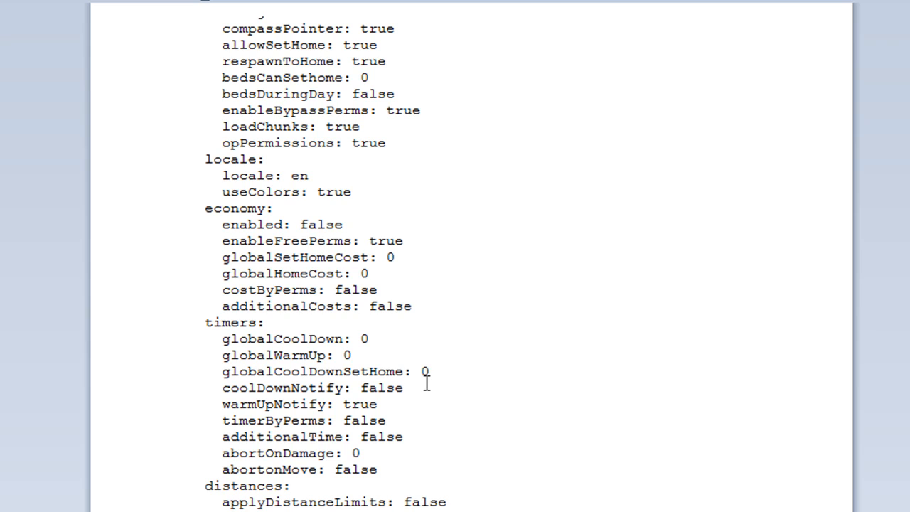
pyautogui.moveTo(410, 405)
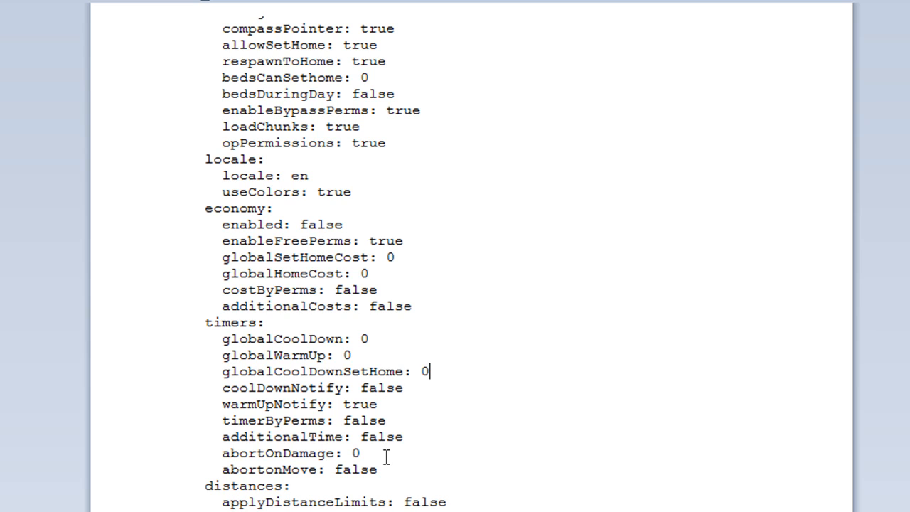
pyautogui.moveTo(387, 448)
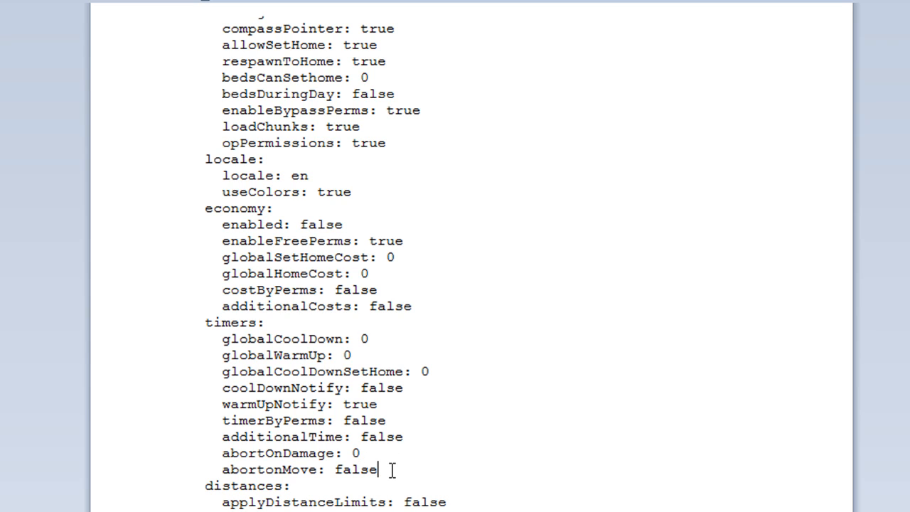
pyautogui.moveTo(378, 453)
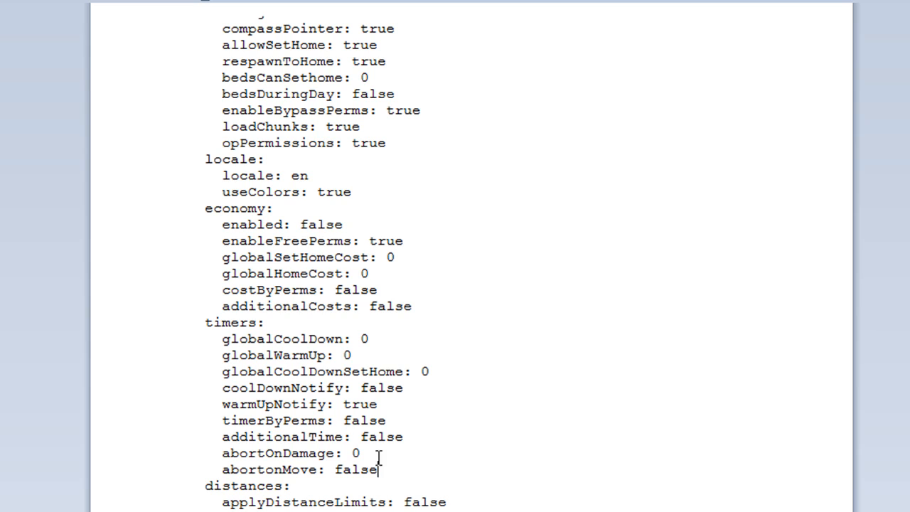
pyautogui.moveTo(339, 355)
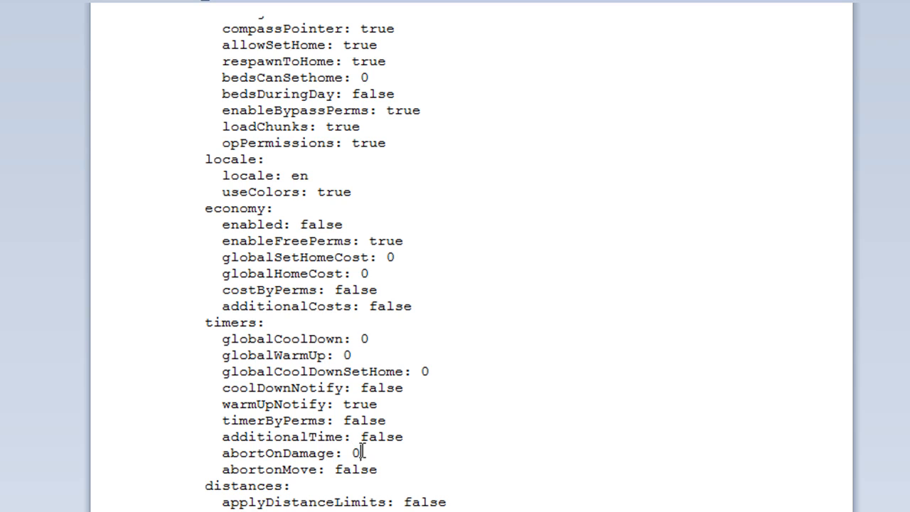
# - Review globalMaxDistance and the libraries section, then highlight mysql enabled: false
pyautogui.scroll(-3)
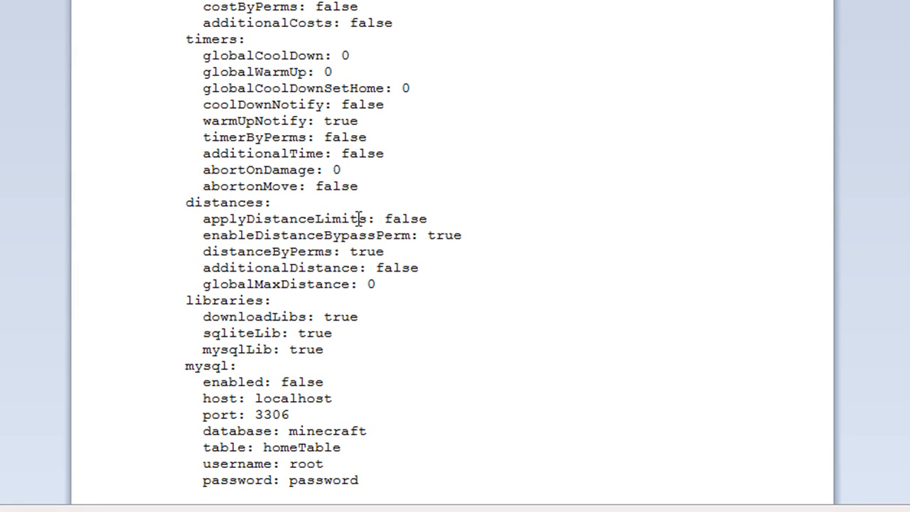
pyautogui.moveTo(290, 222)
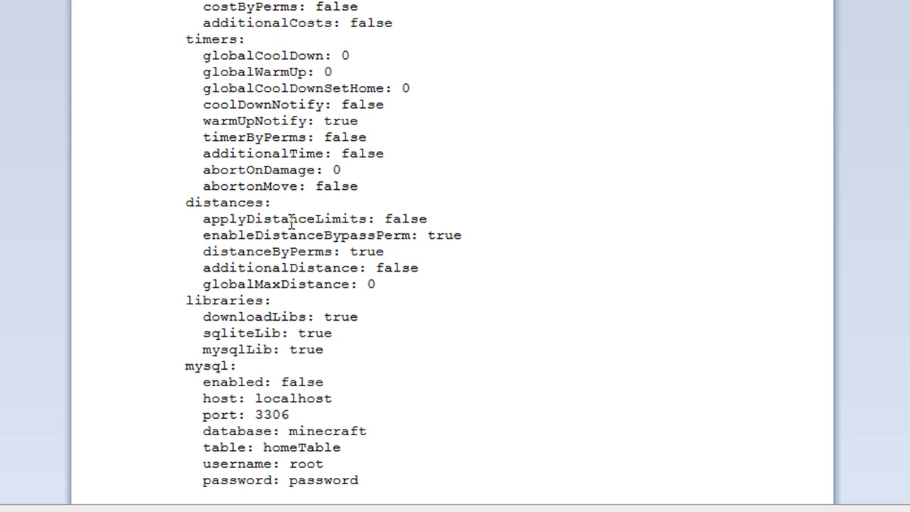
pyautogui.moveTo(416, 293)
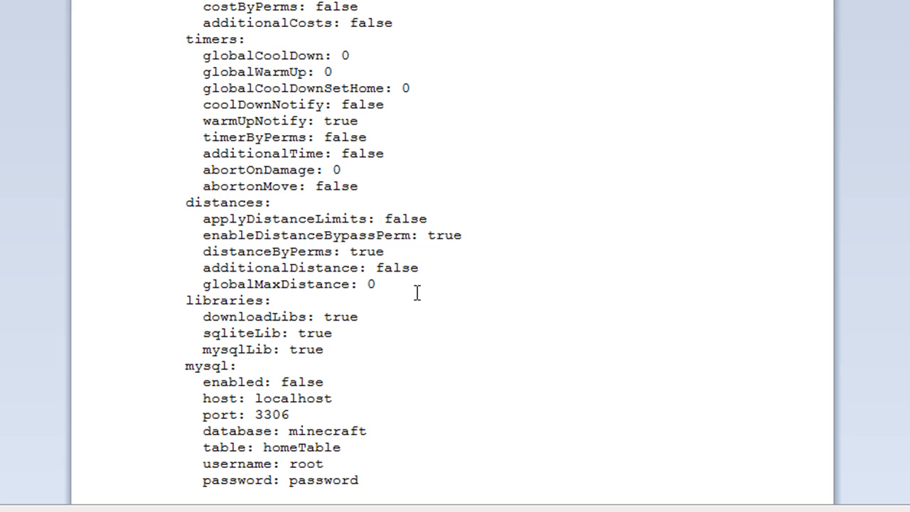
pyautogui.moveTo(404, 285)
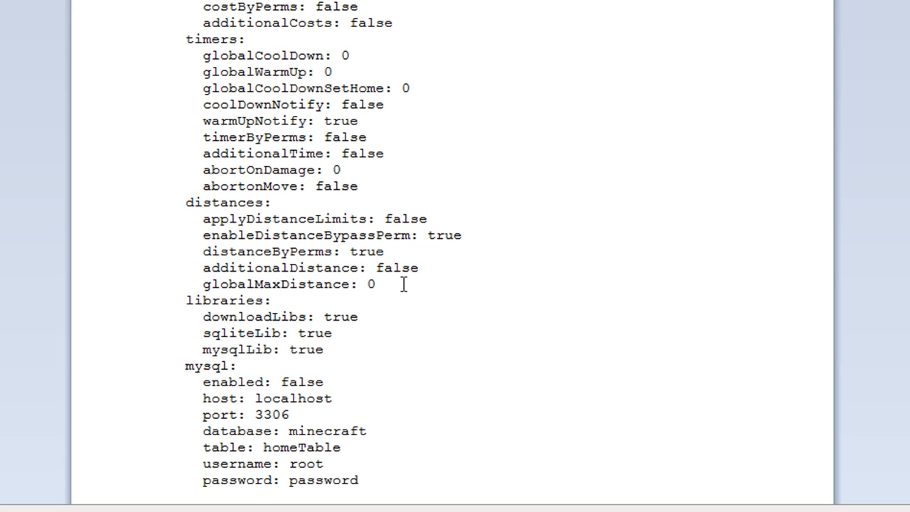
pyautogui.click(376, 284)
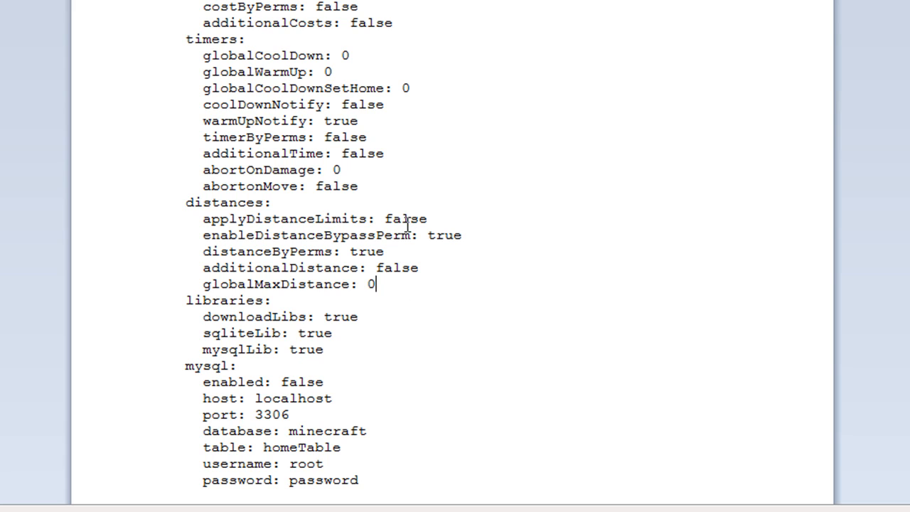
pyautogui.moveTo(395, 236)
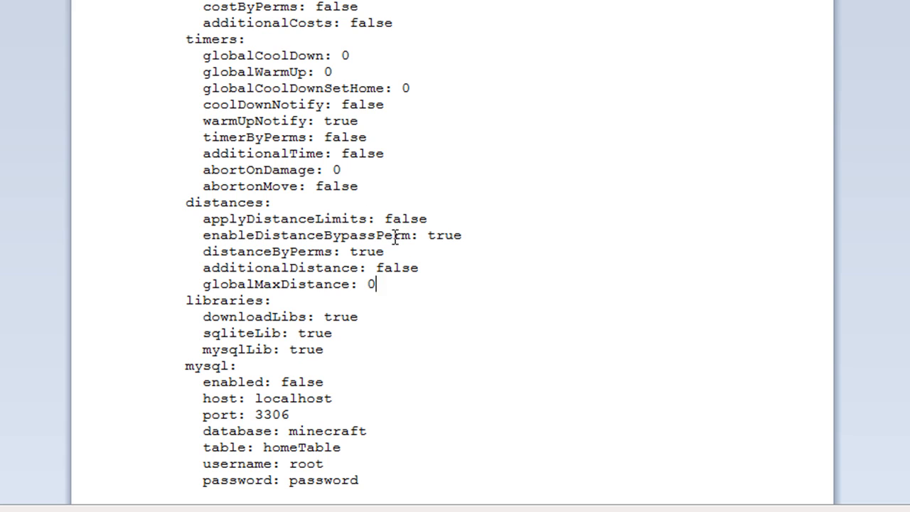
pyautogui.moveTo(339, 350)
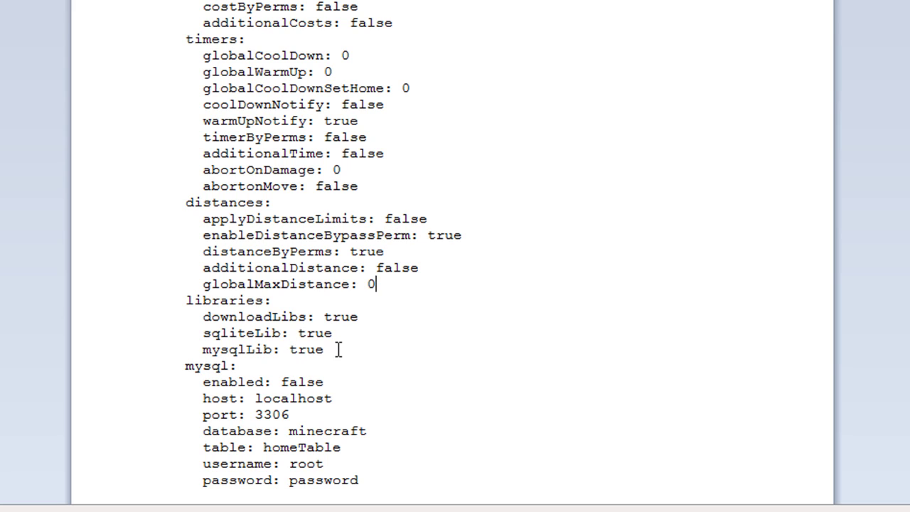
pyautogui.moveTo(251, 324)
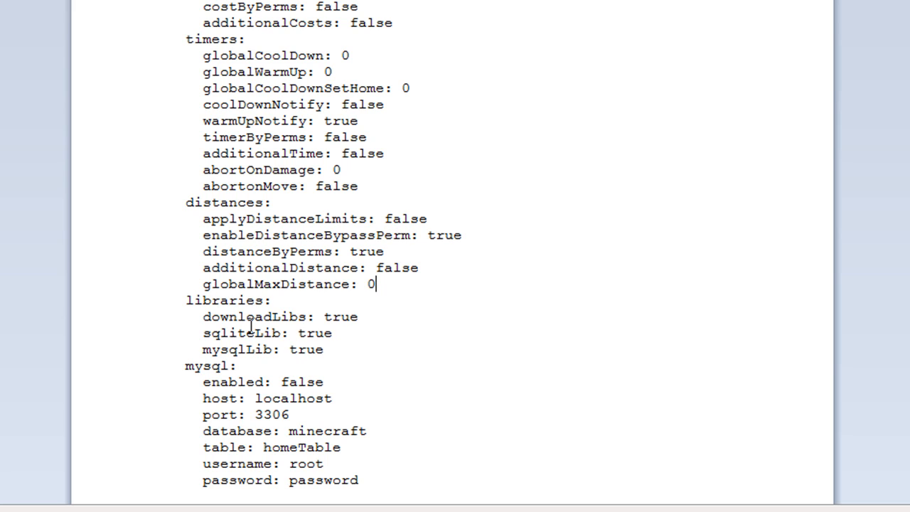
pyautogui.moveTo(316, 326)
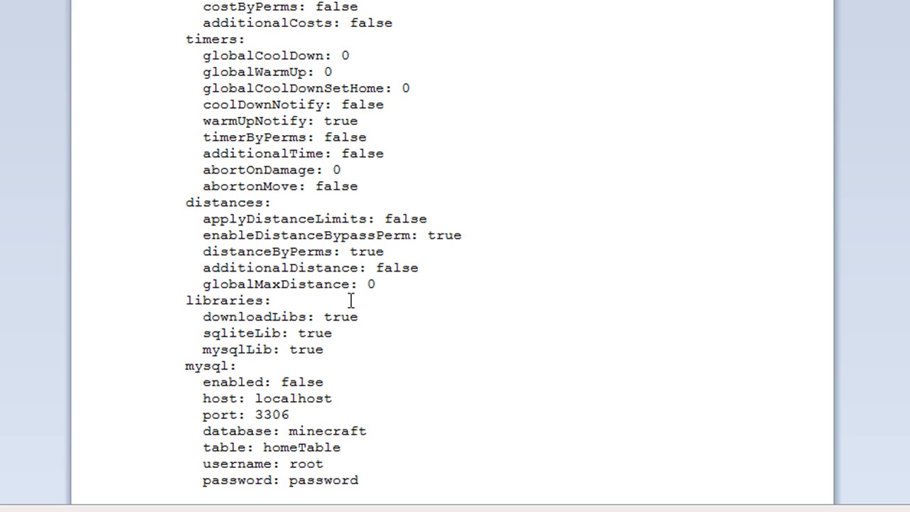
pyautogui.moveTo(383, 324)
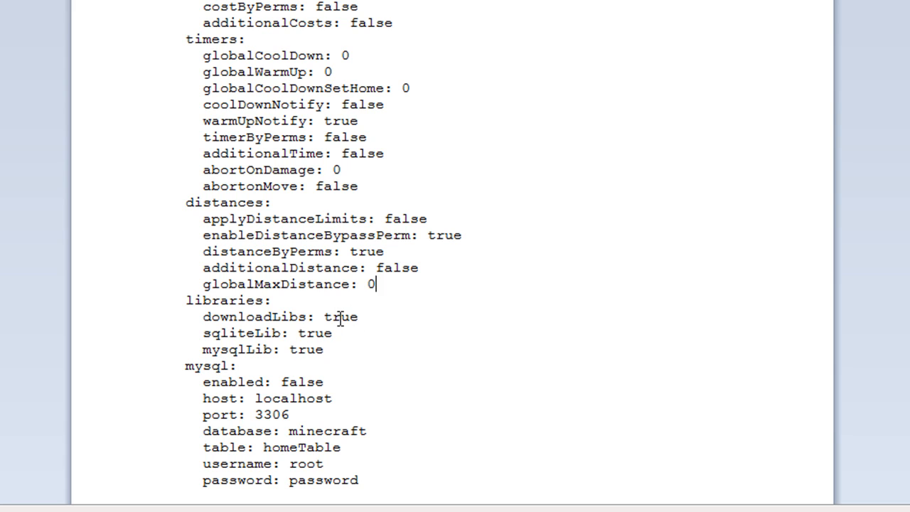
pyautogui.moveTo(318, 333)
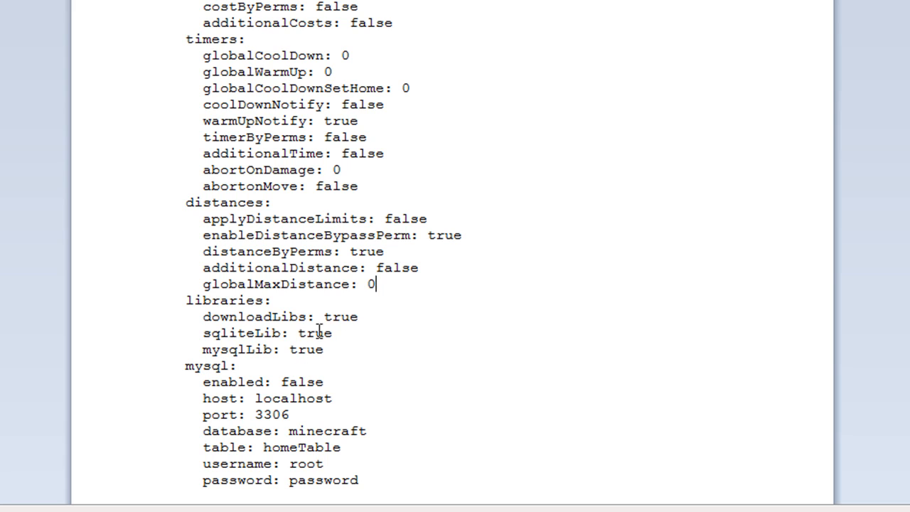
pyautogui.moveTo(270, 372)
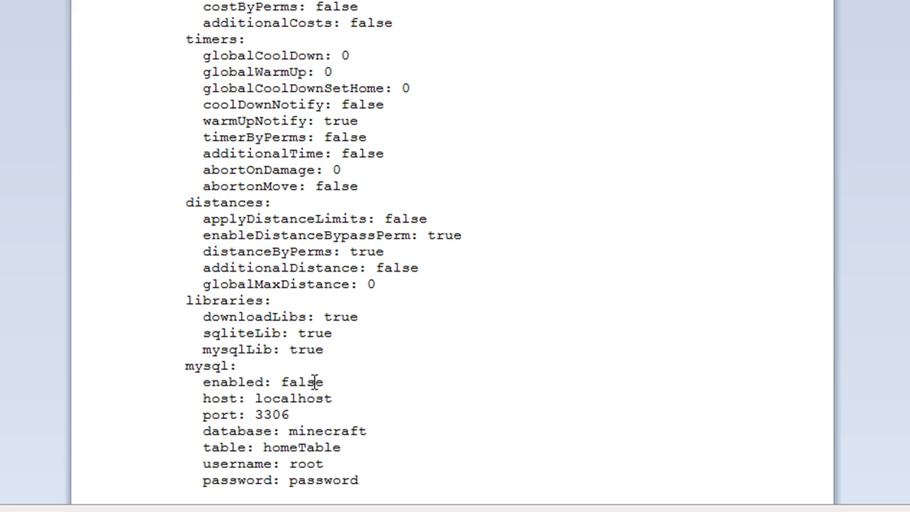
pyautogui.doubleClick(302, 381)
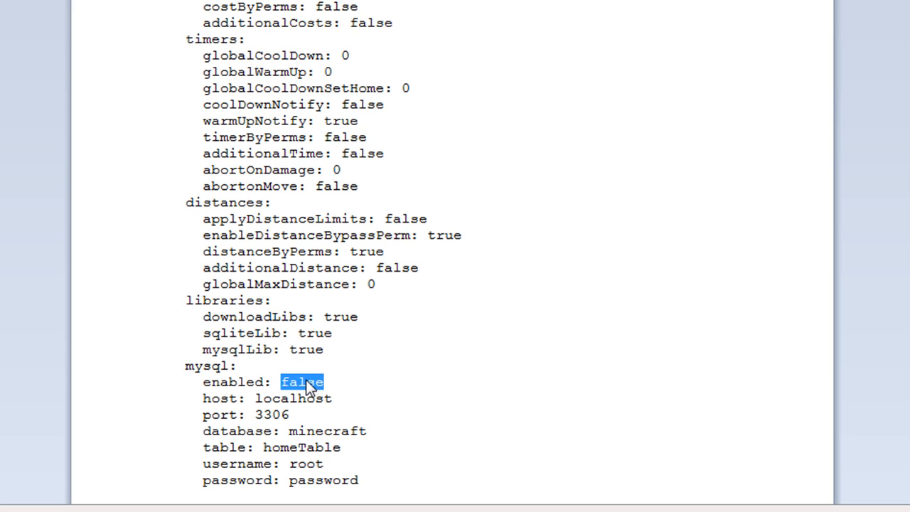